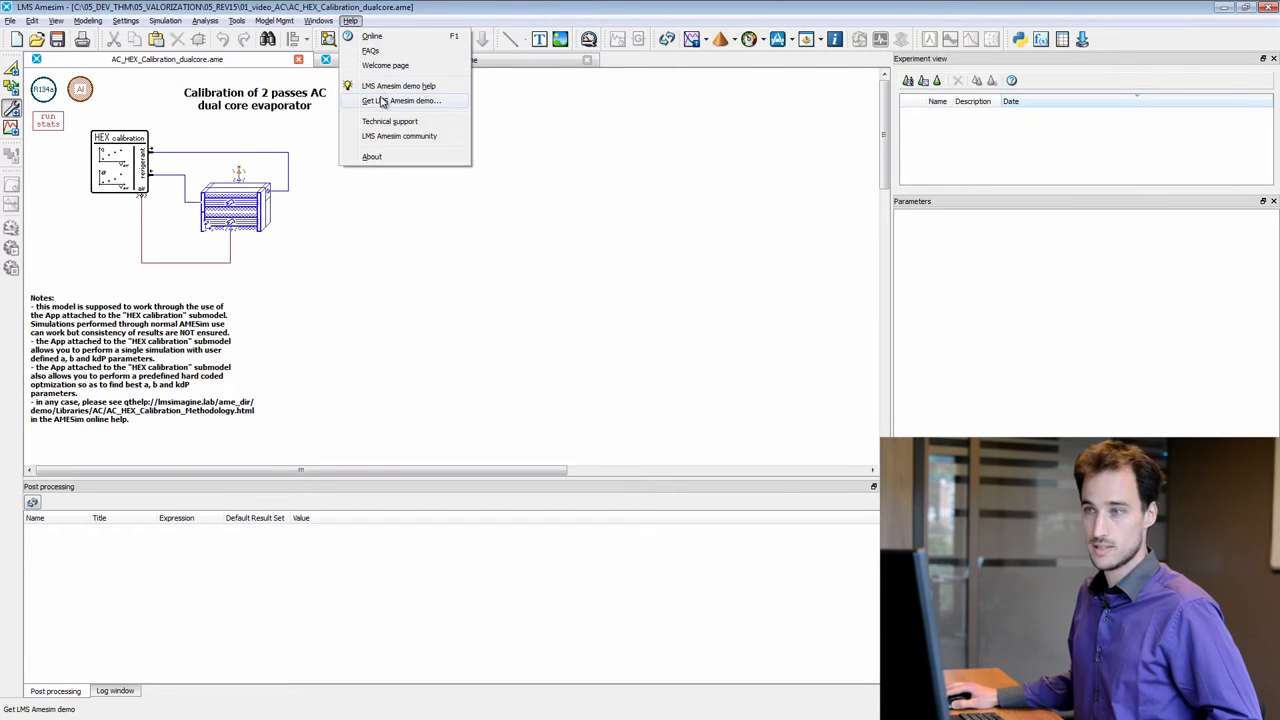
# - Search the demo browser for 'calibra' and load the heat exchanger calibration demo
pyautogui.click(404, 100)
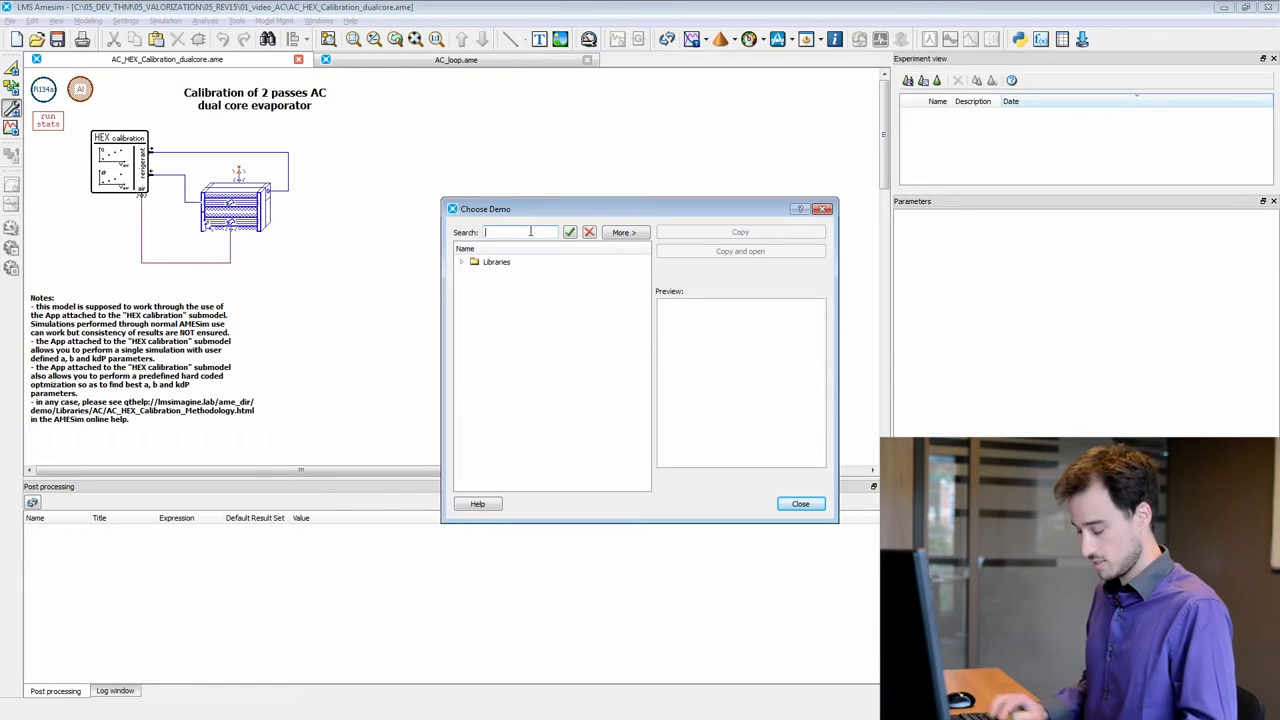
pyautogui.write('calibra')
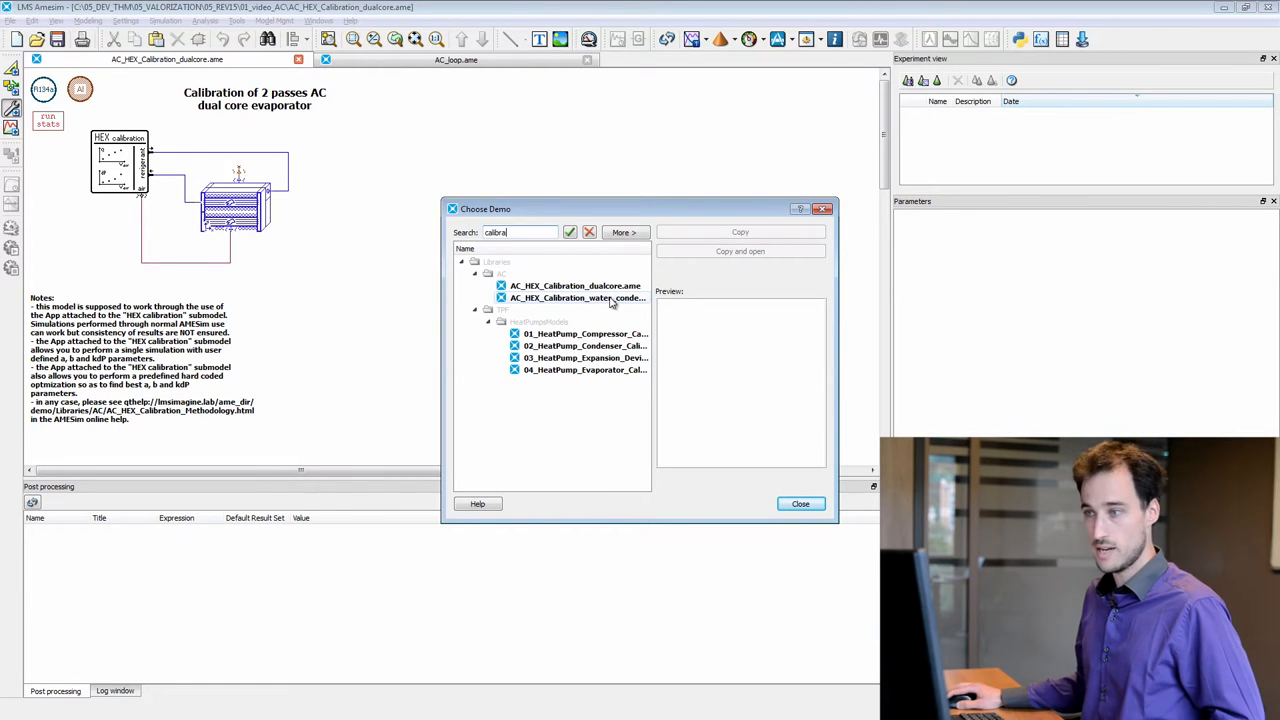
pyautogui.click(800, 504)
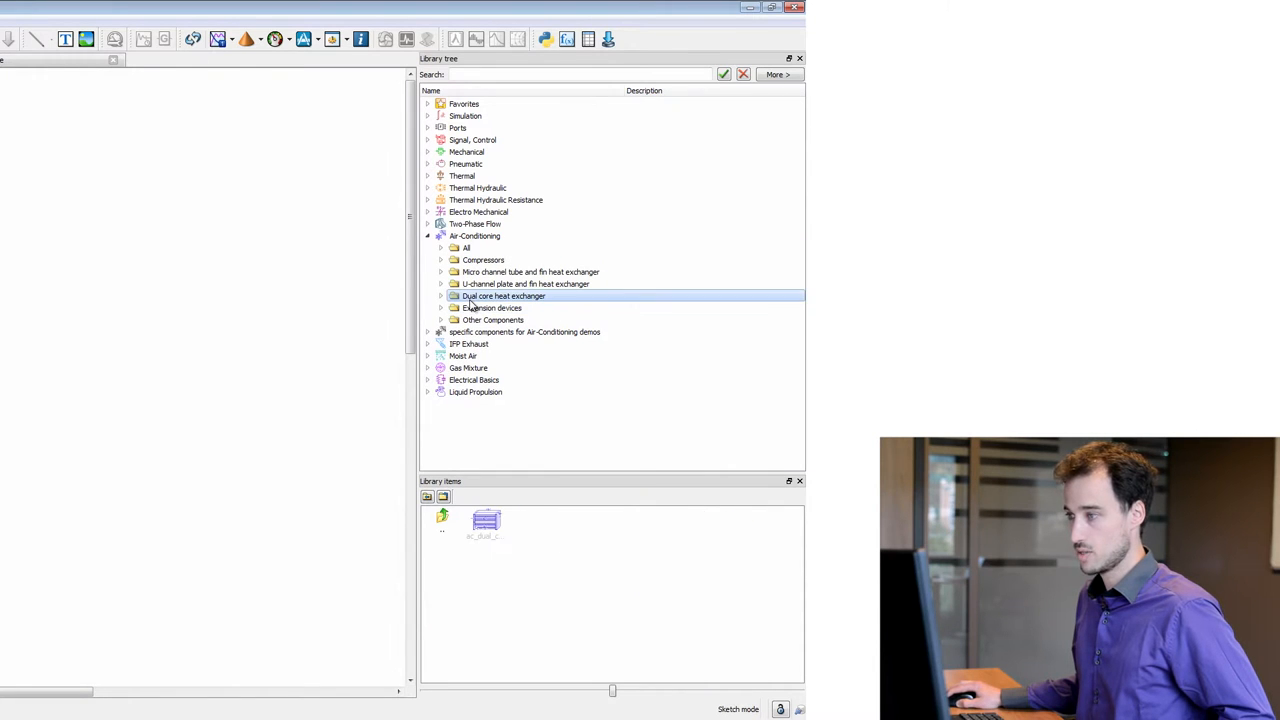
pyautogui.moveTo(484, 524)
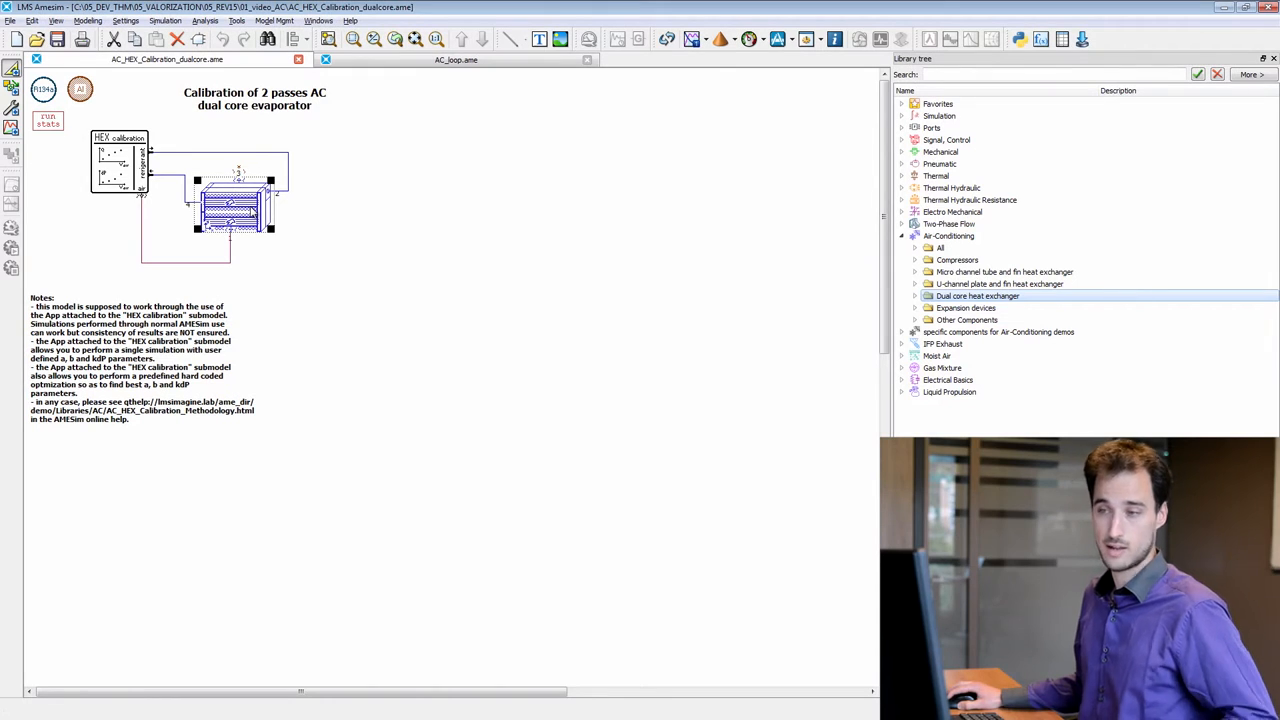
# - Select the dual core evaporator submodel to show its parameters and variables
pyautogui.click(976, 296)
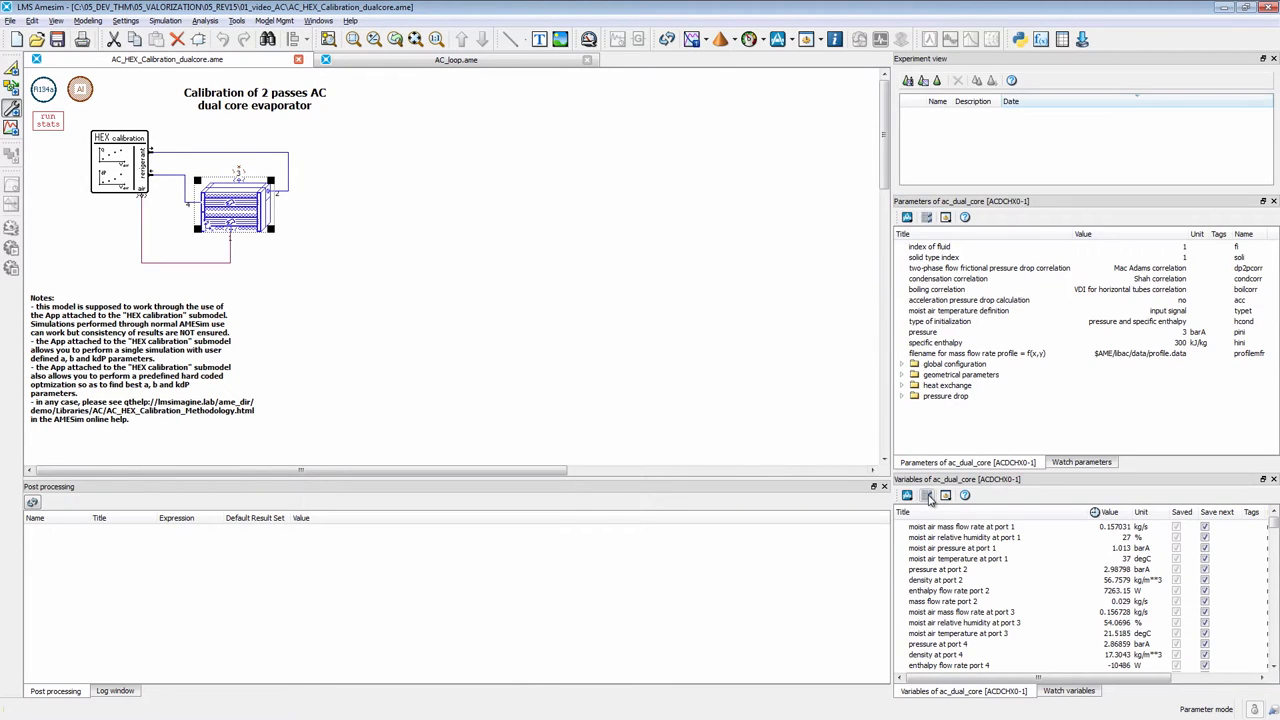
pyautogui.moveTo(926, 496)
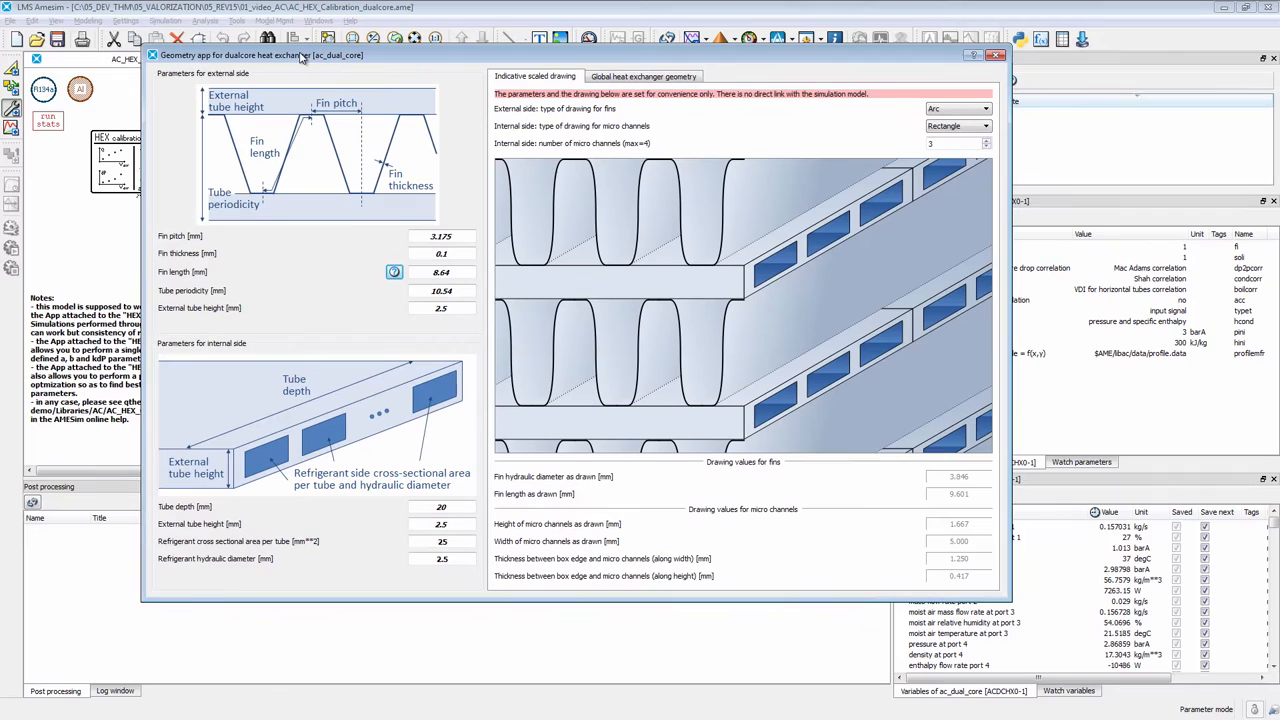
pyautogui.moveTo(536, 176)
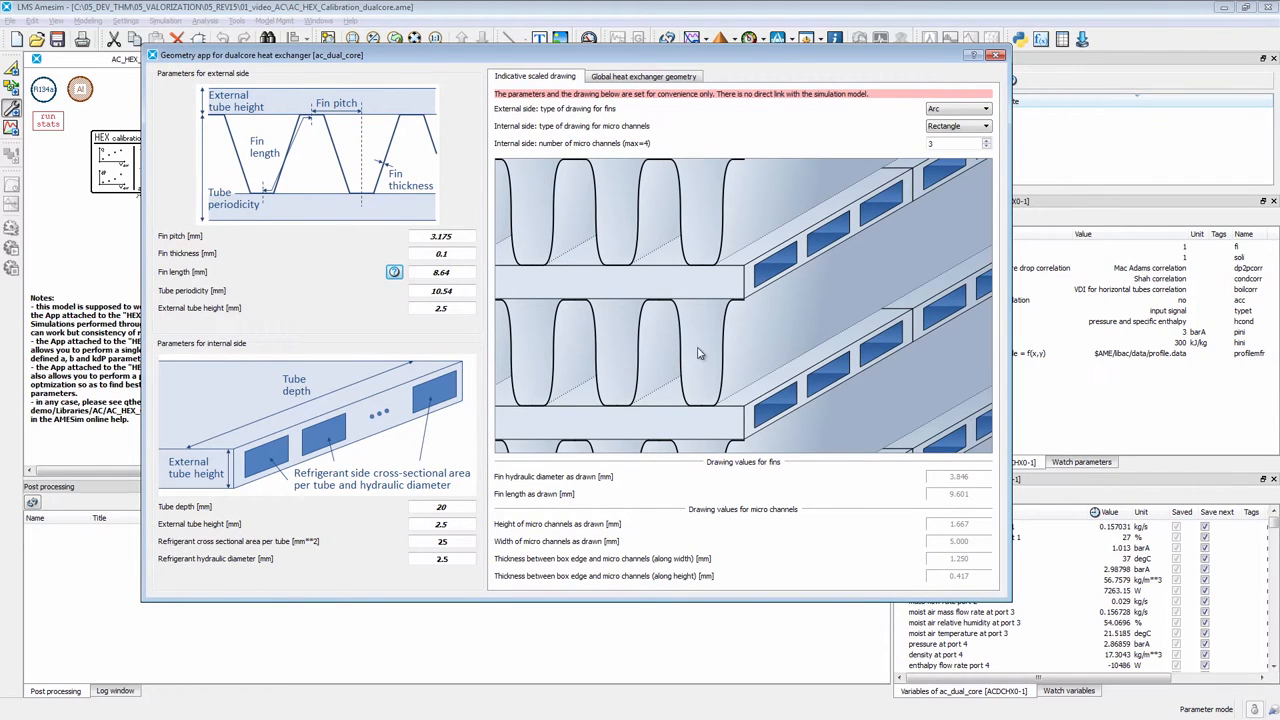
pyautogui.moveTo(670, 302)
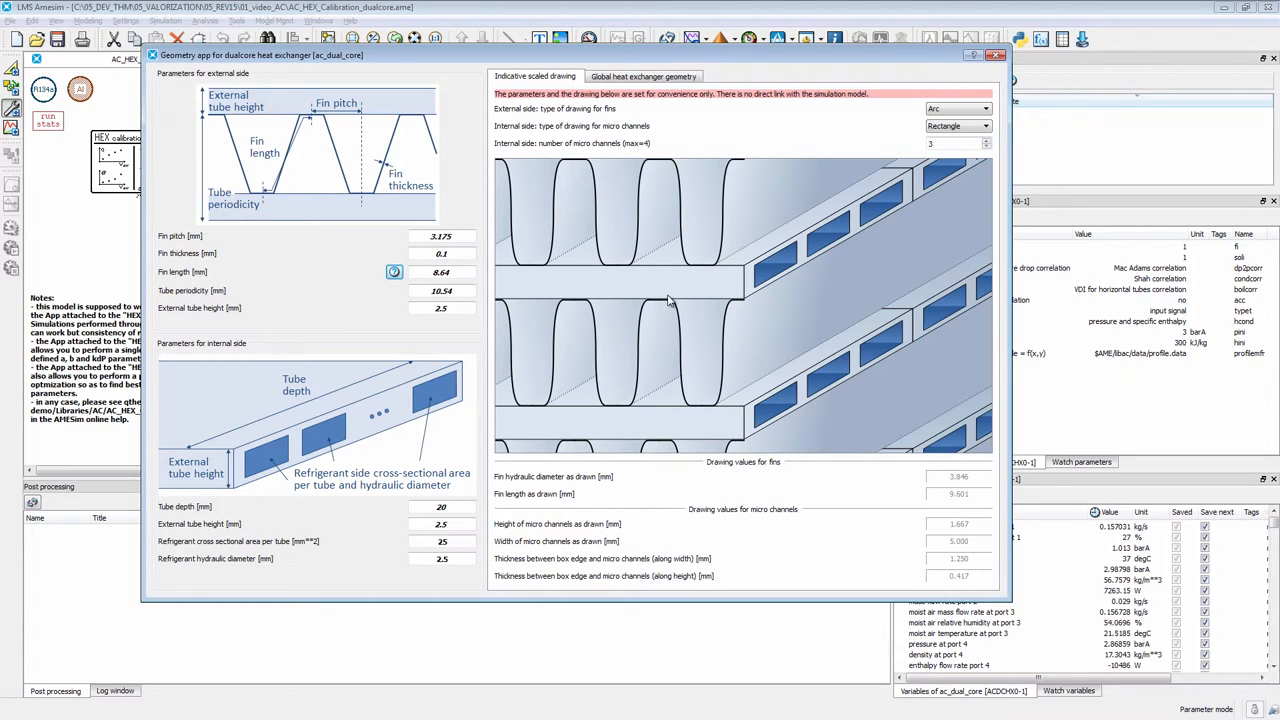
pyautogui.moveTo(320, 160)
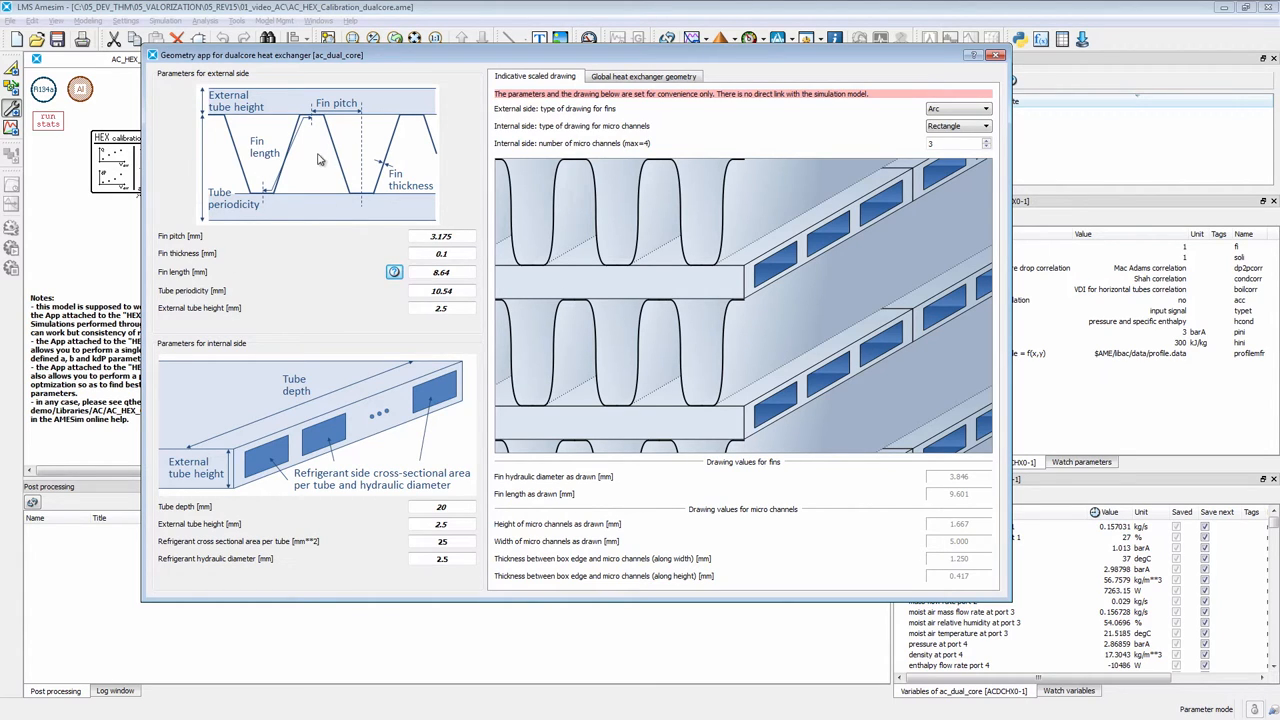
pyautogui.moveTo(310, 168)
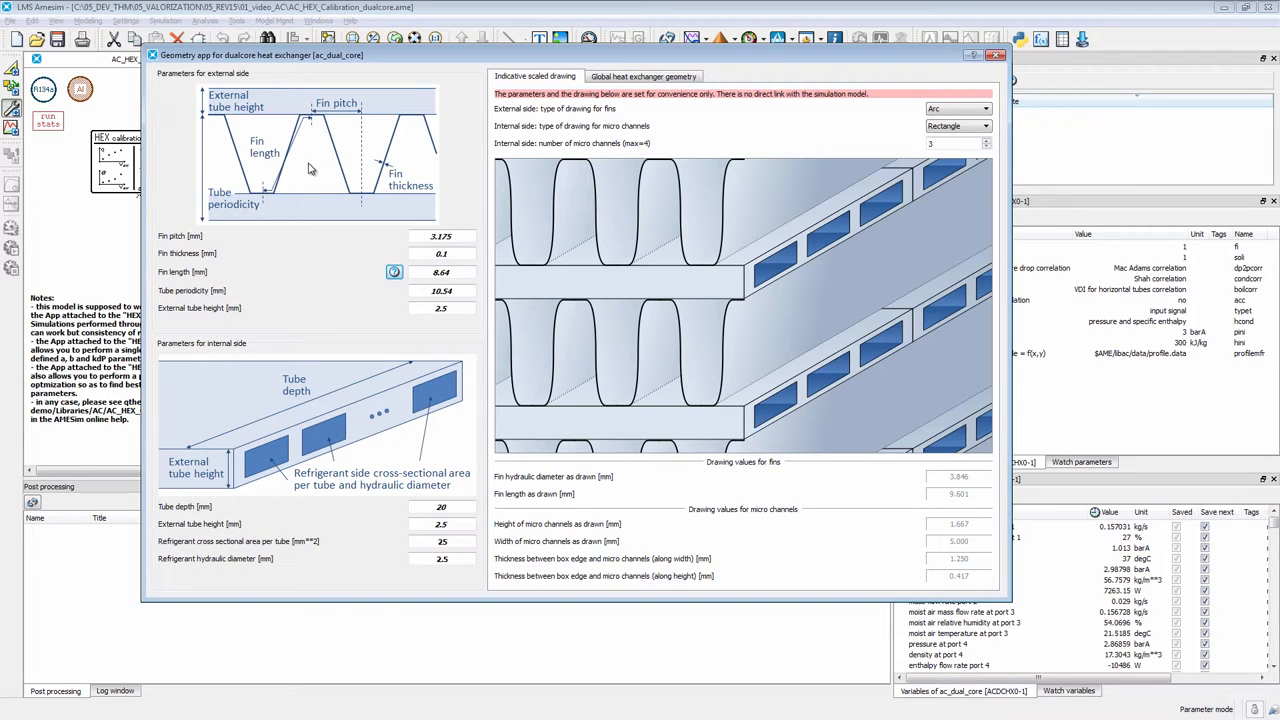
pyautogui.moveTo(296, 414)
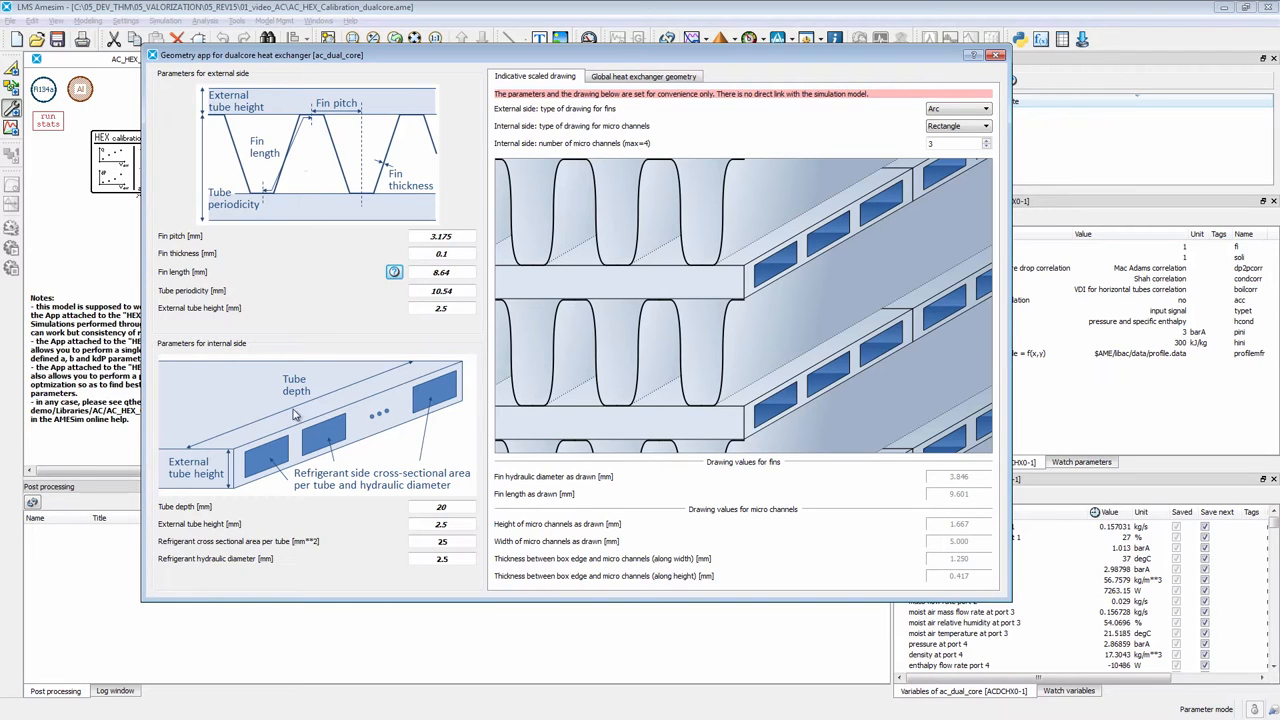
pyautogui.moveTo(302, 418)
pyautogui.write('1.5875')
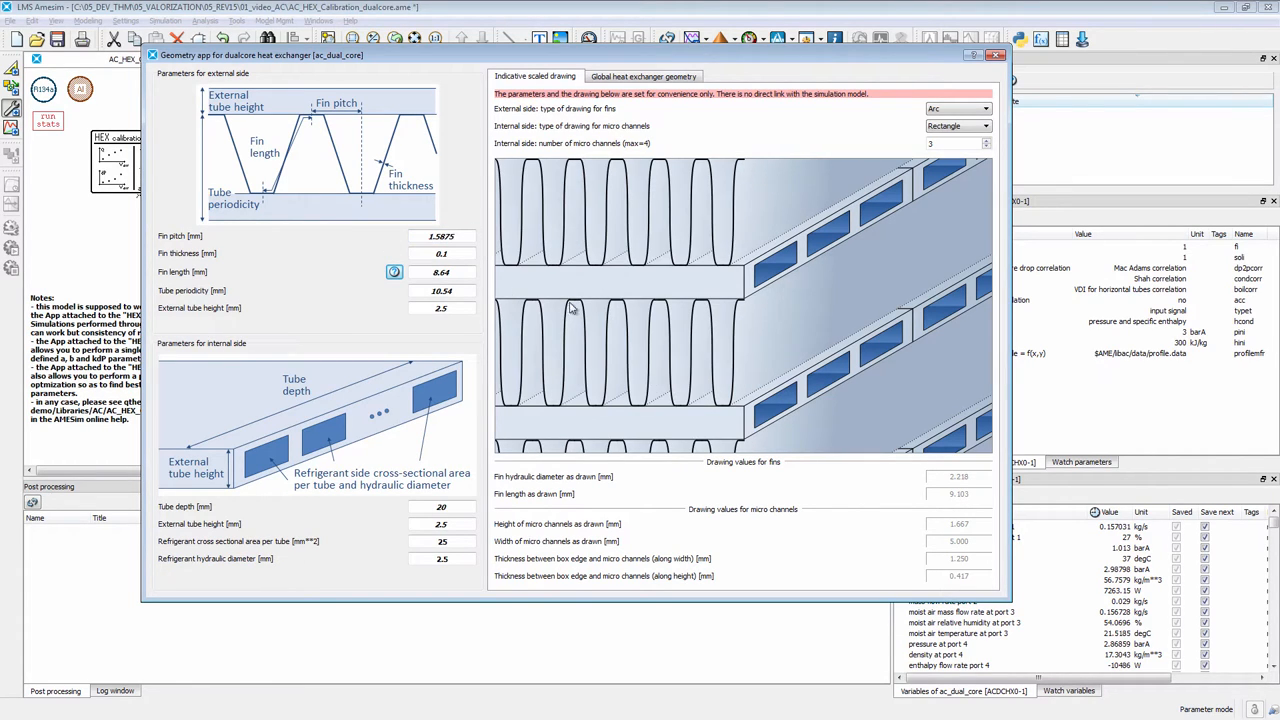
pyautogui.moveTo(696, 192)
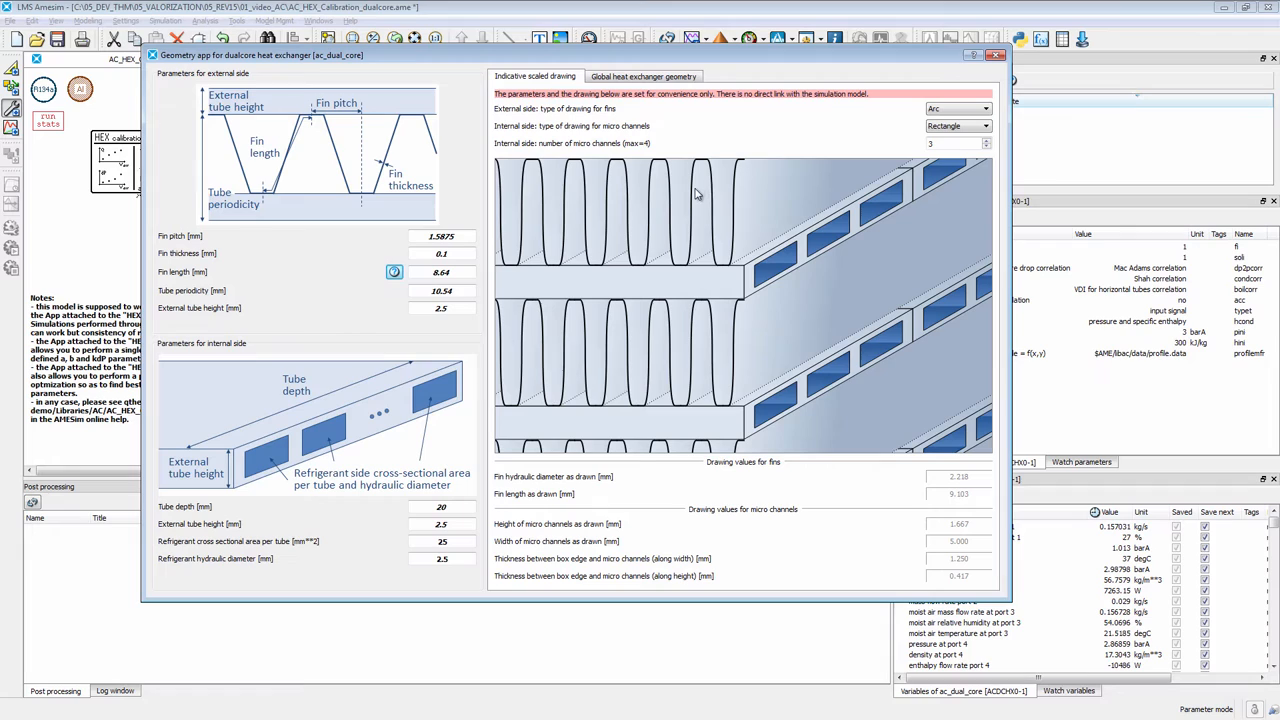
pyautogui.moveTo(944, 512)
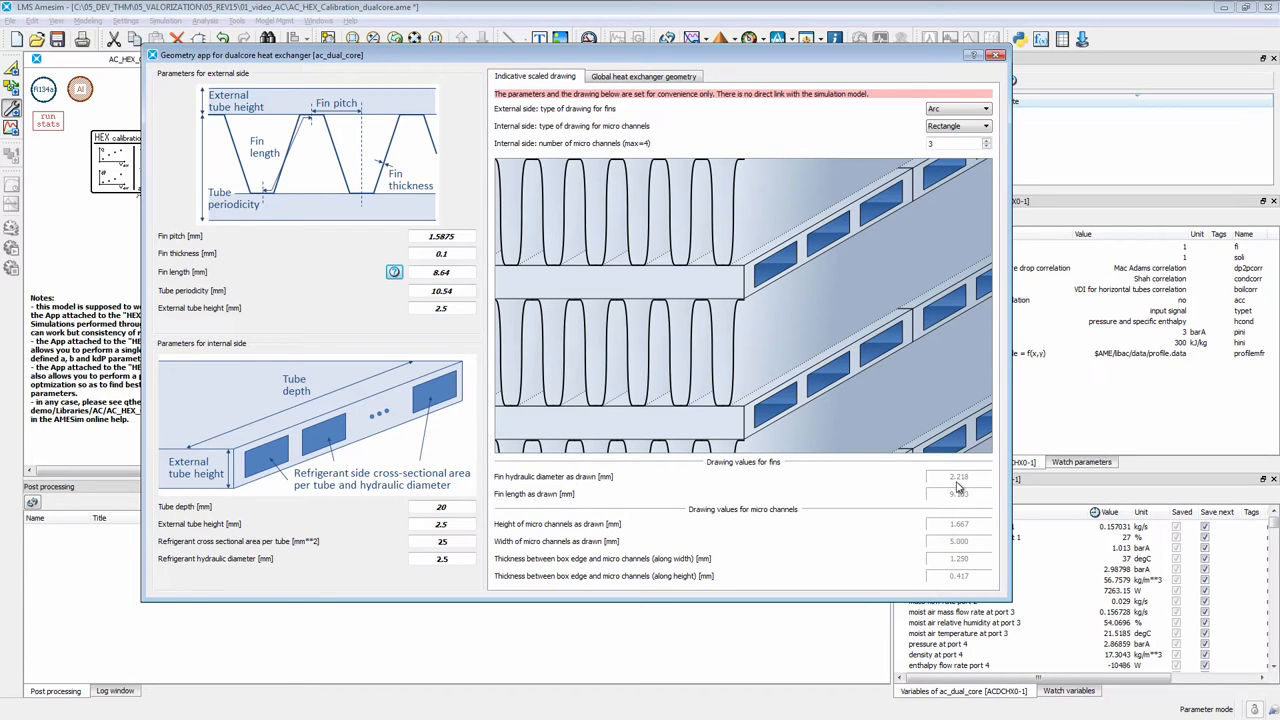
pyautogui.moveTo(340, 432)
pyautogui.write('4.5')
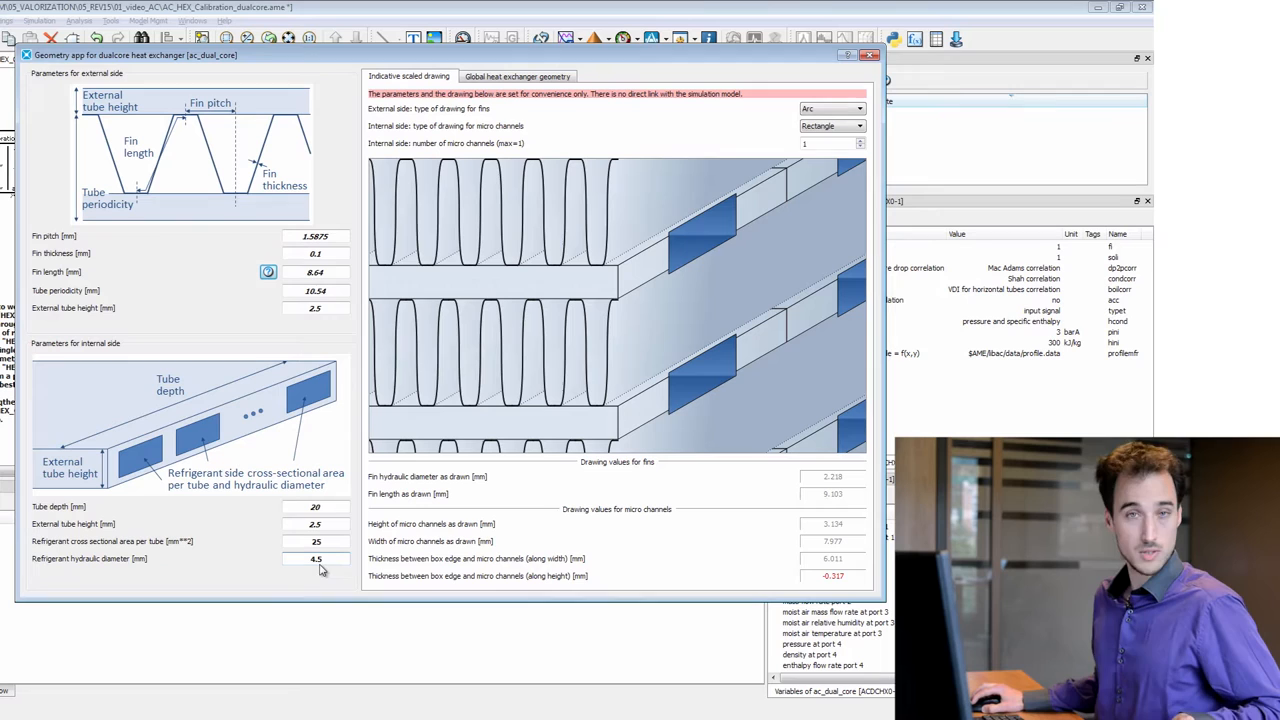
pyautogui.moveTo(552, 150)
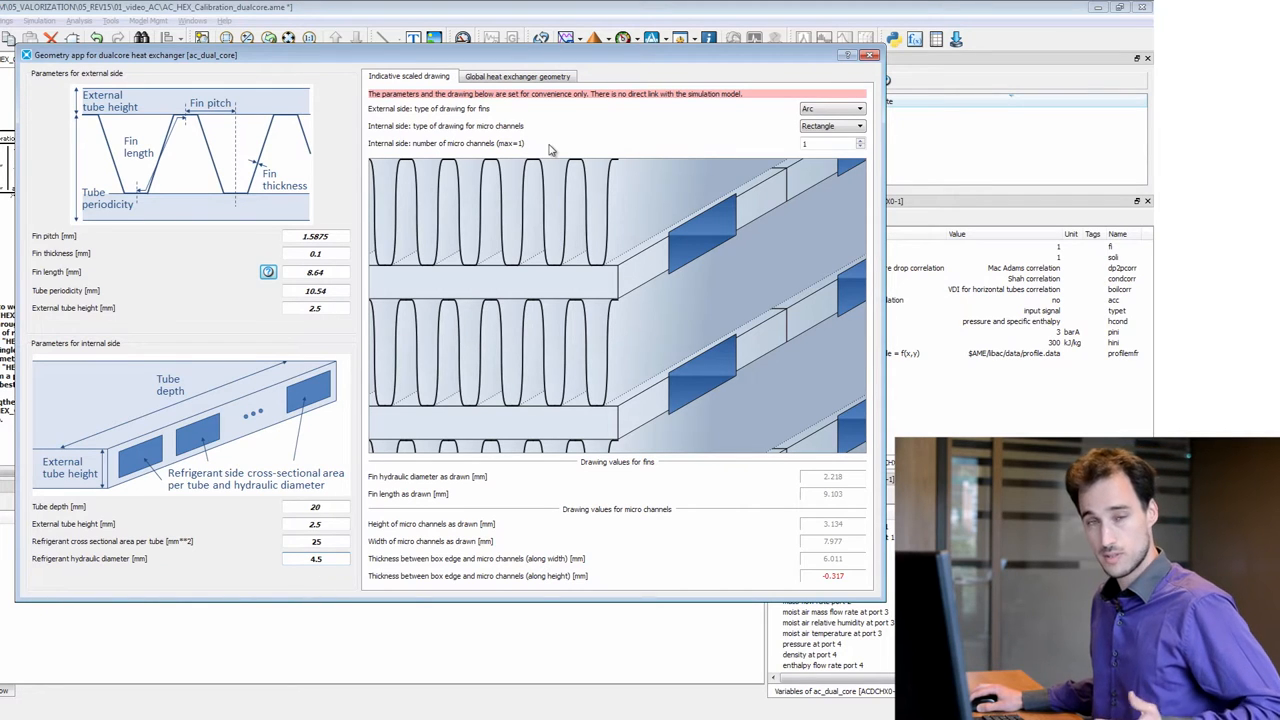
pyautogui.moveTo(704, 290)
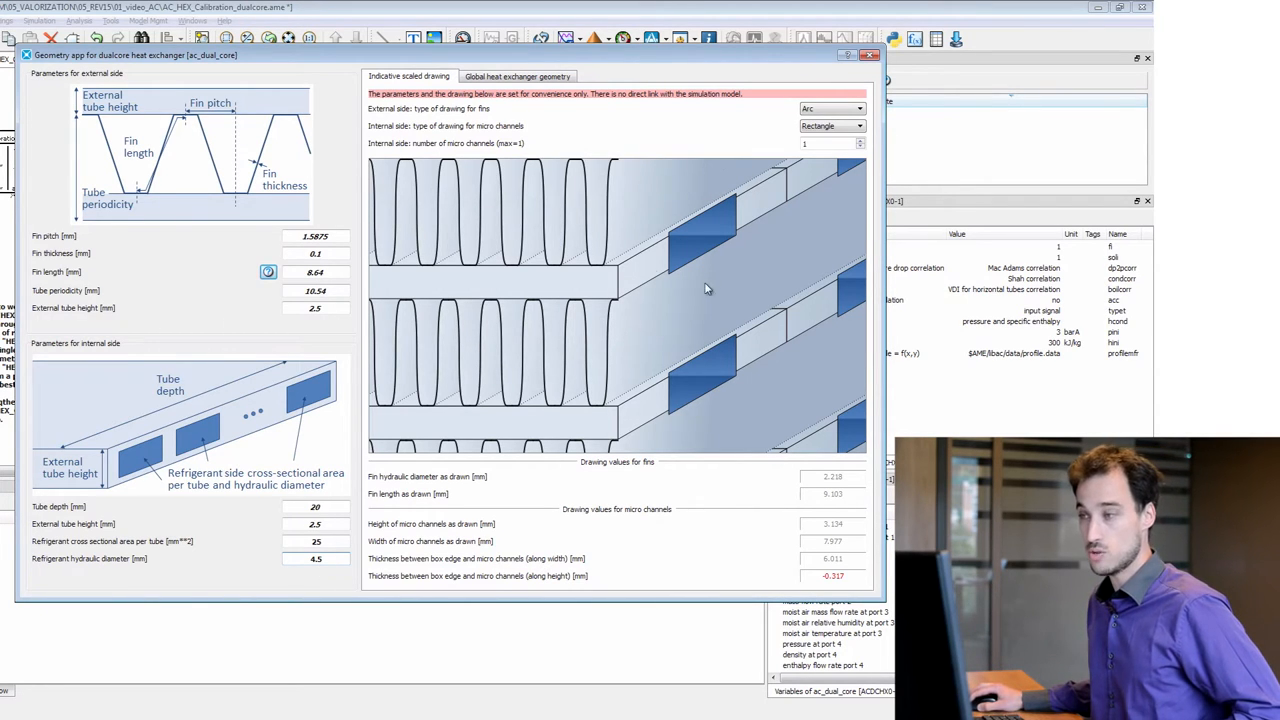
pyautogui.moveTo(756, 164)
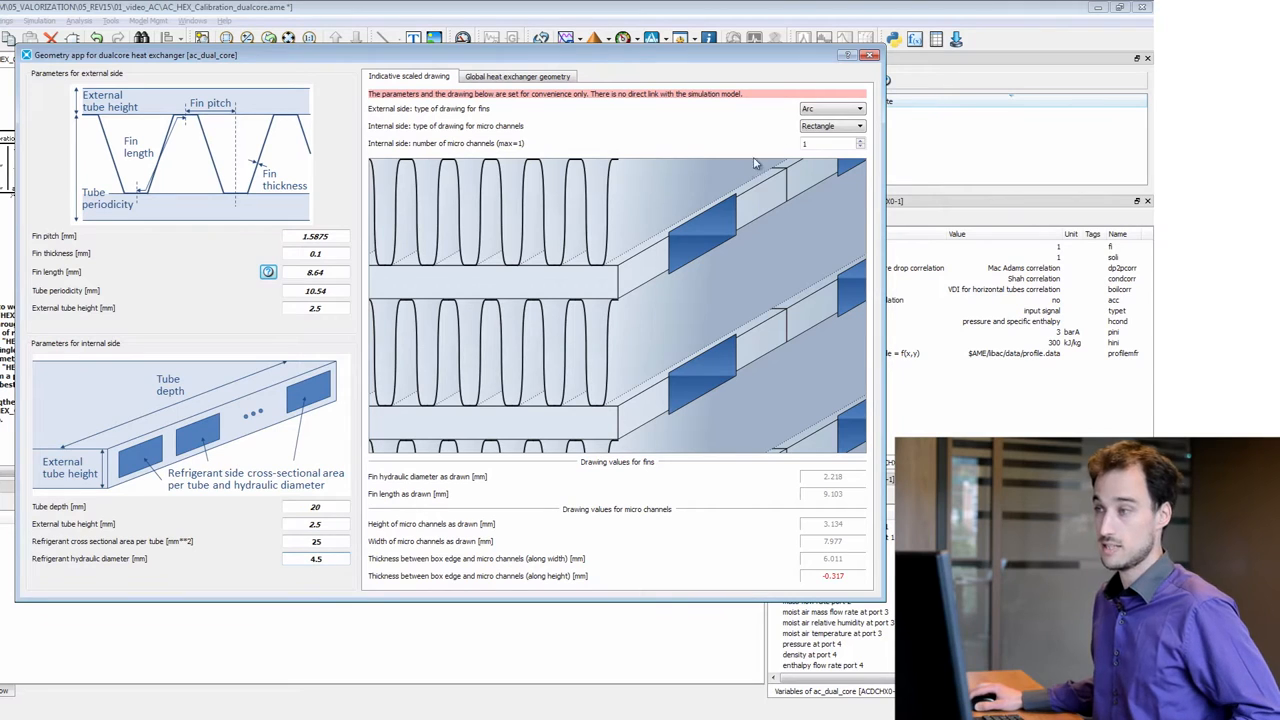
pyautogui.moveTo(496, 152)
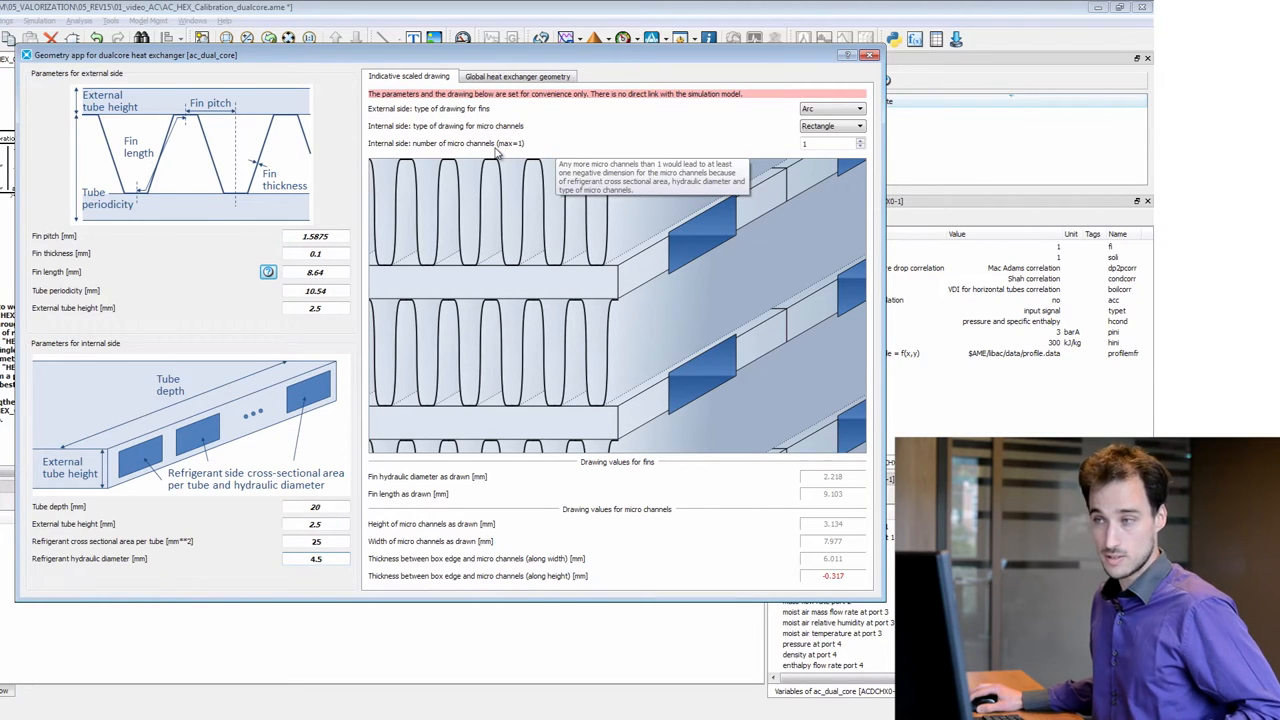
pyautogui.moveTo(460, 152)
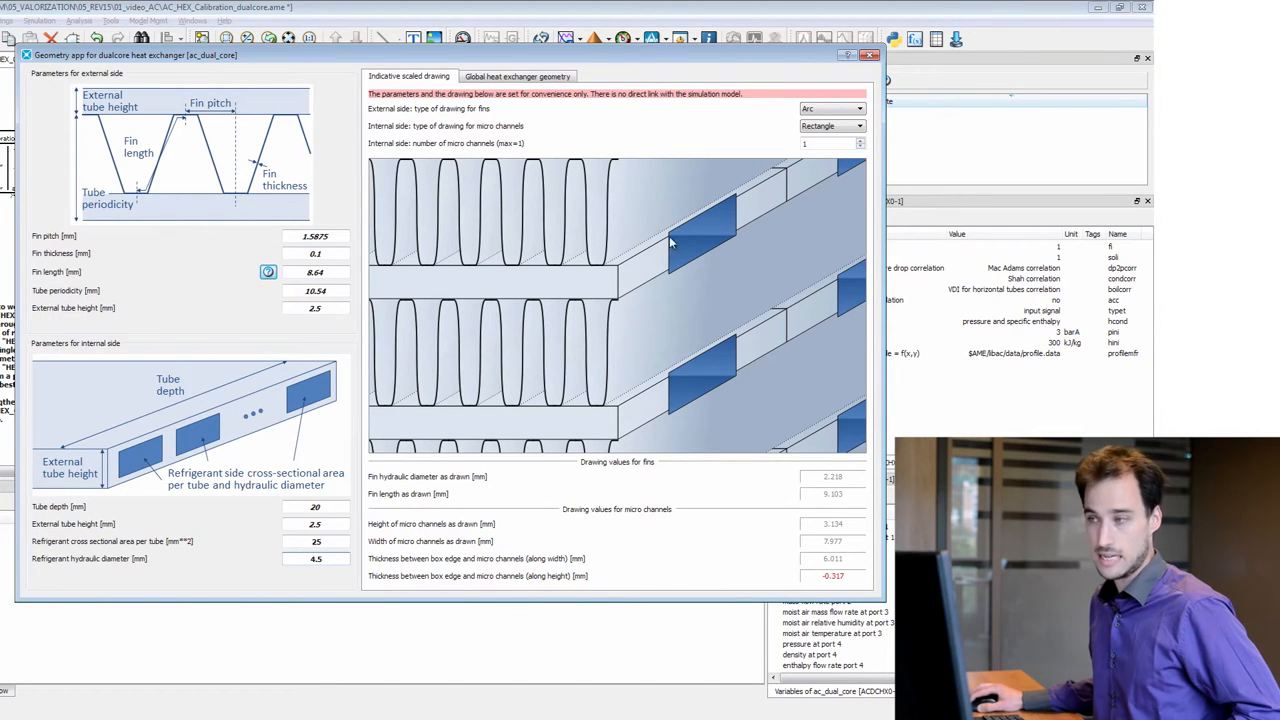
pyautogui.moveTo(356, 378)
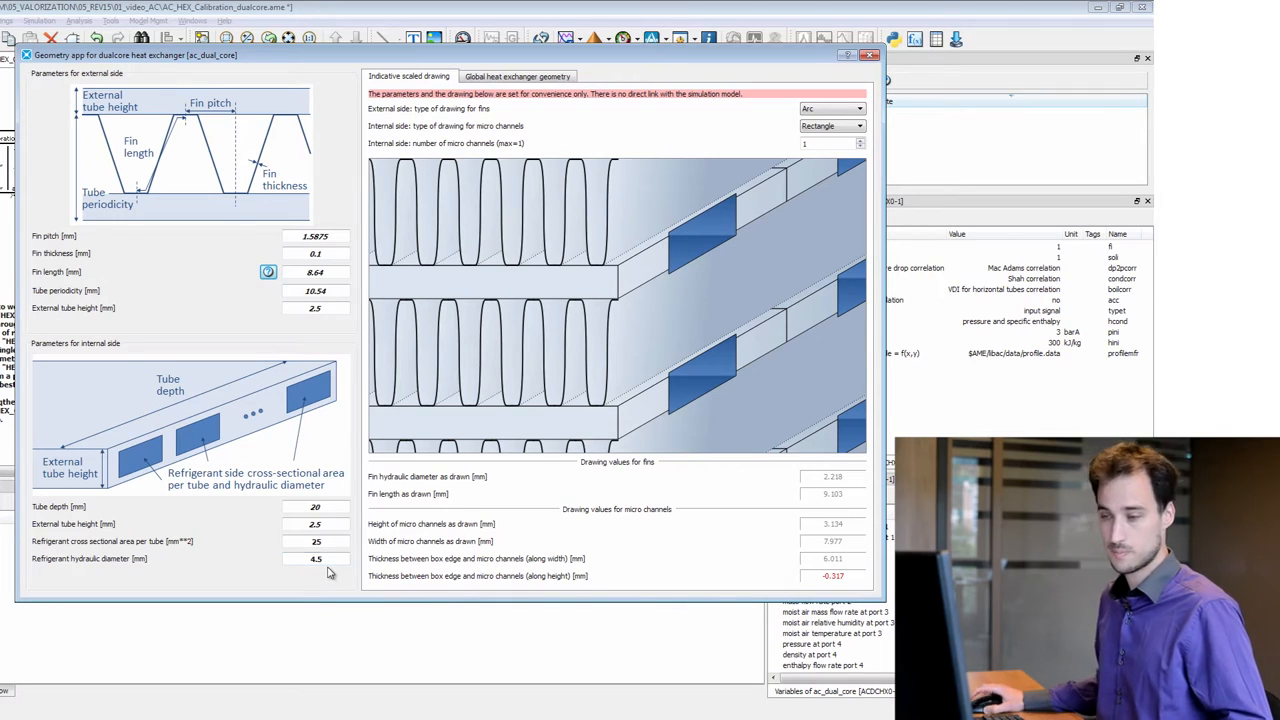
# - Set the refrigerant hydraulic diameter to 4.5 mm and adjust the micro channel count
pyautogui.tripleClick(316, 558)
pyautogui.write('2.5')
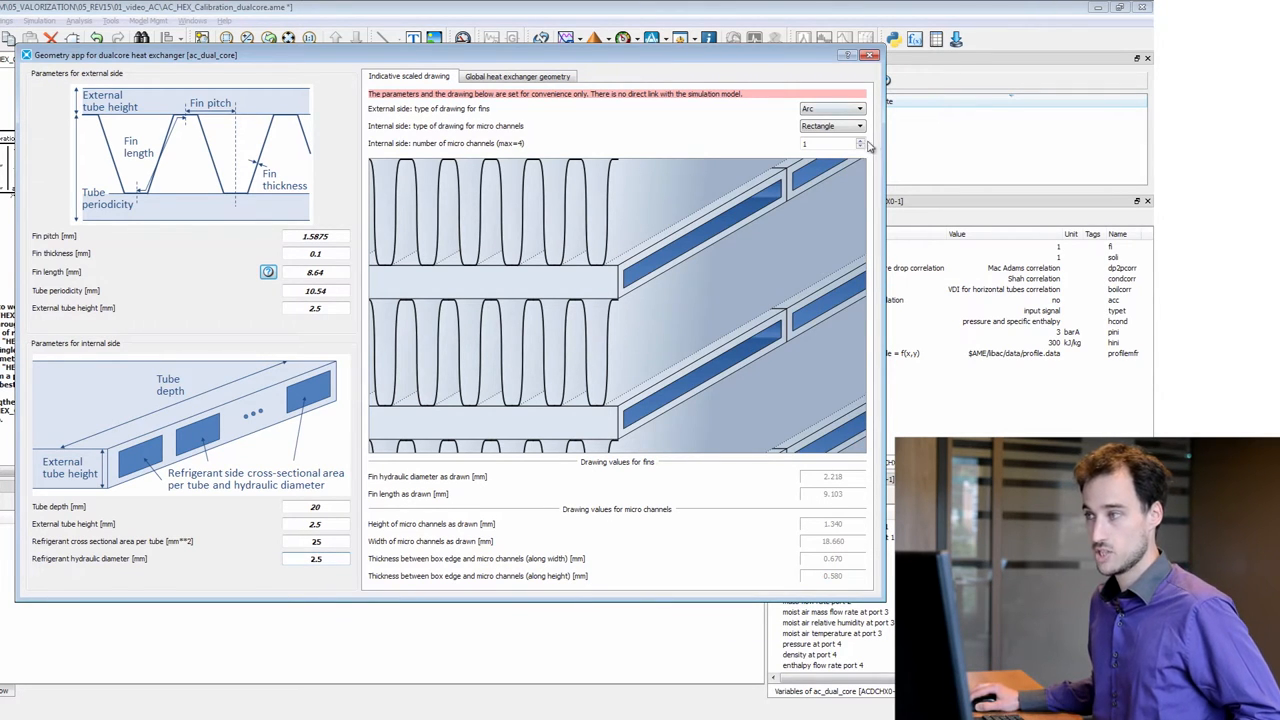
pyautogui.click(860, 140)
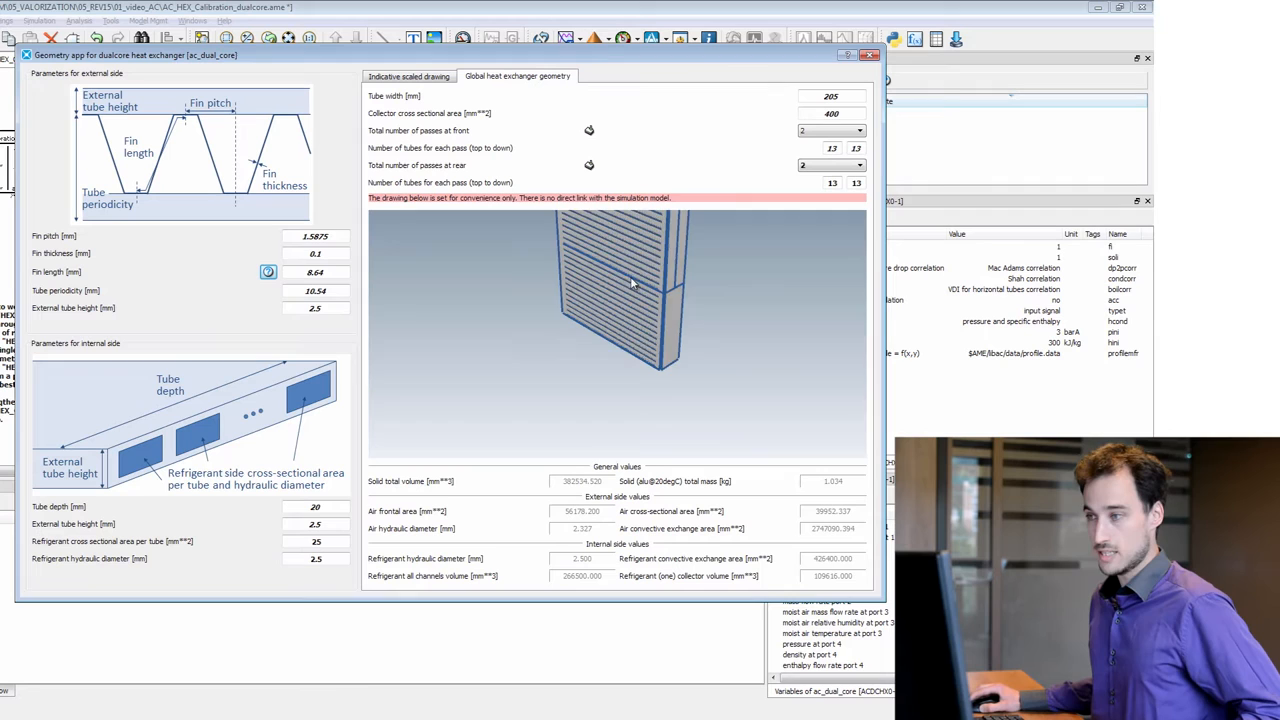
# - Set the total number of passes at rear to 3, rotating the 3D evaporator drawing to view it
pyautogui.moveTo(630, 290); pyautogui.dragTo(610, 300)
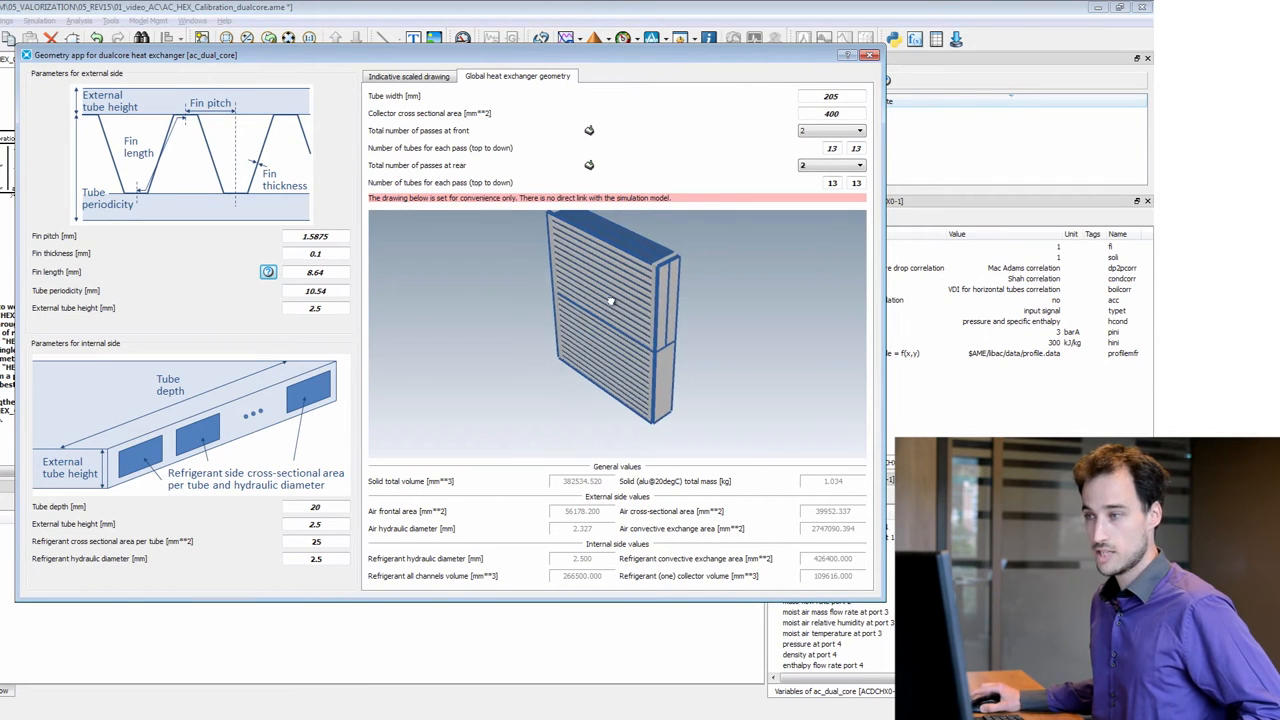
pyautogui.moveTo(610, 300); pyautogui.dragTo(564, 350)
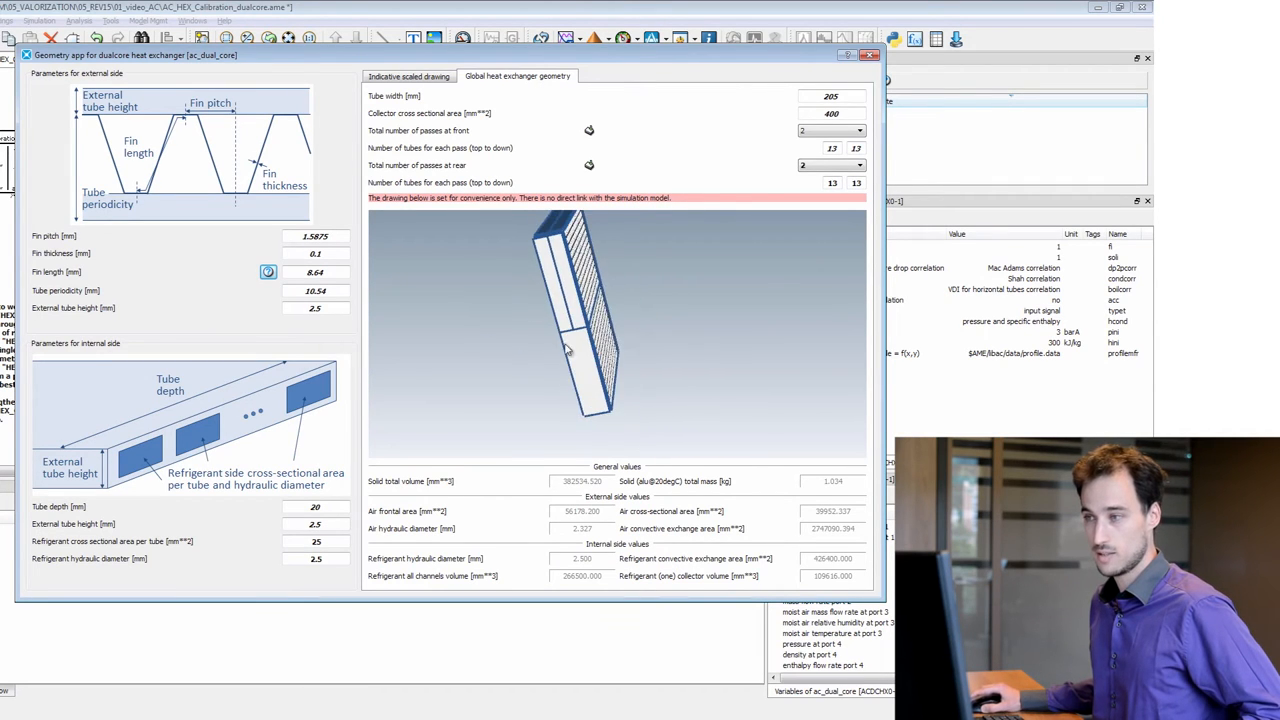
pyautogui.moveTo(570, 350); pyautogui.dragTo(576, 320)
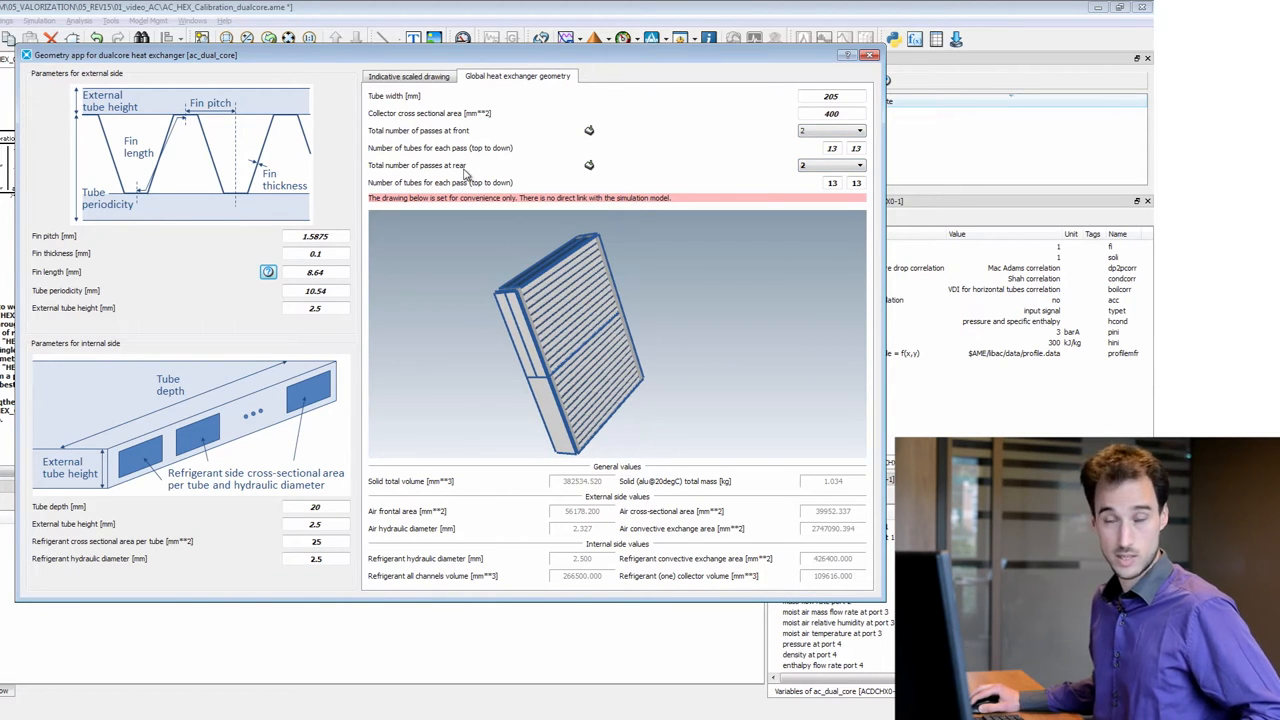
pyautogui.click(858, 164)
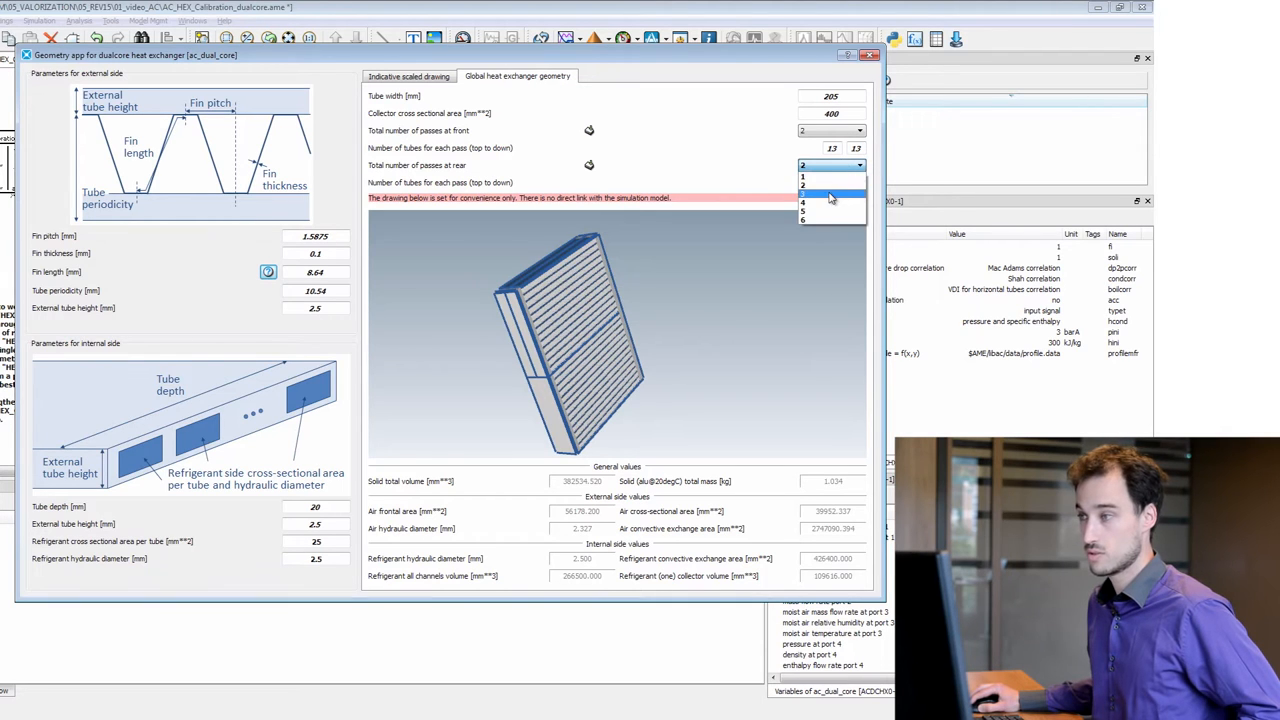
pyautogui.click(804, 194)
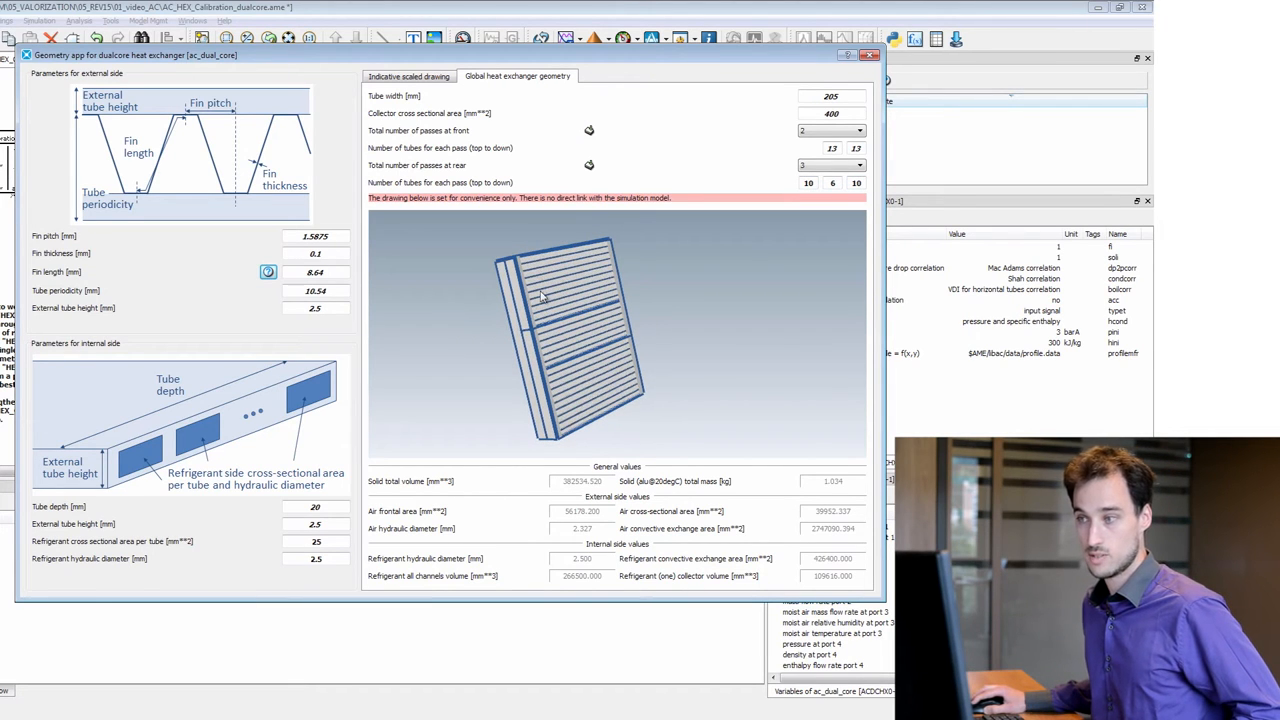
pyautogui.moveTo(562, 340)
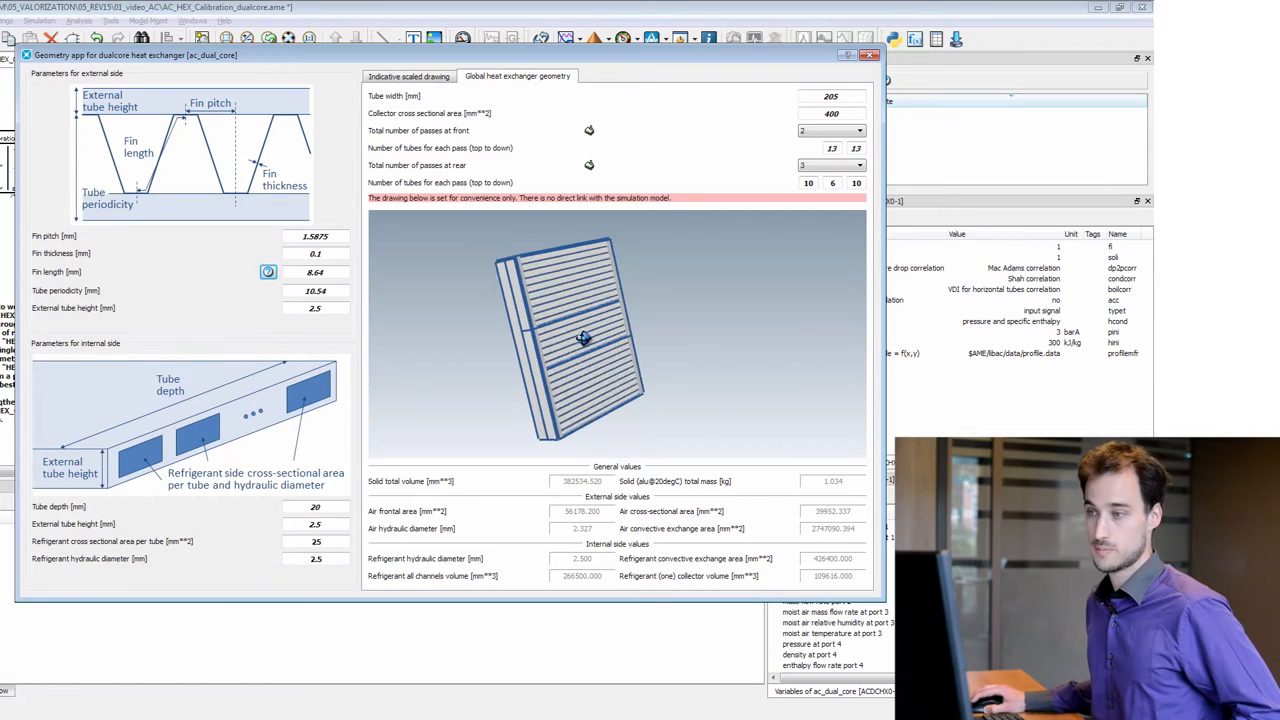
# - Inspect the new rear passes in the 3D drawing and revisit the rear-pass choice
pyautogui.moveTo(584, 338); pyautogui.dragTo(688, 328)
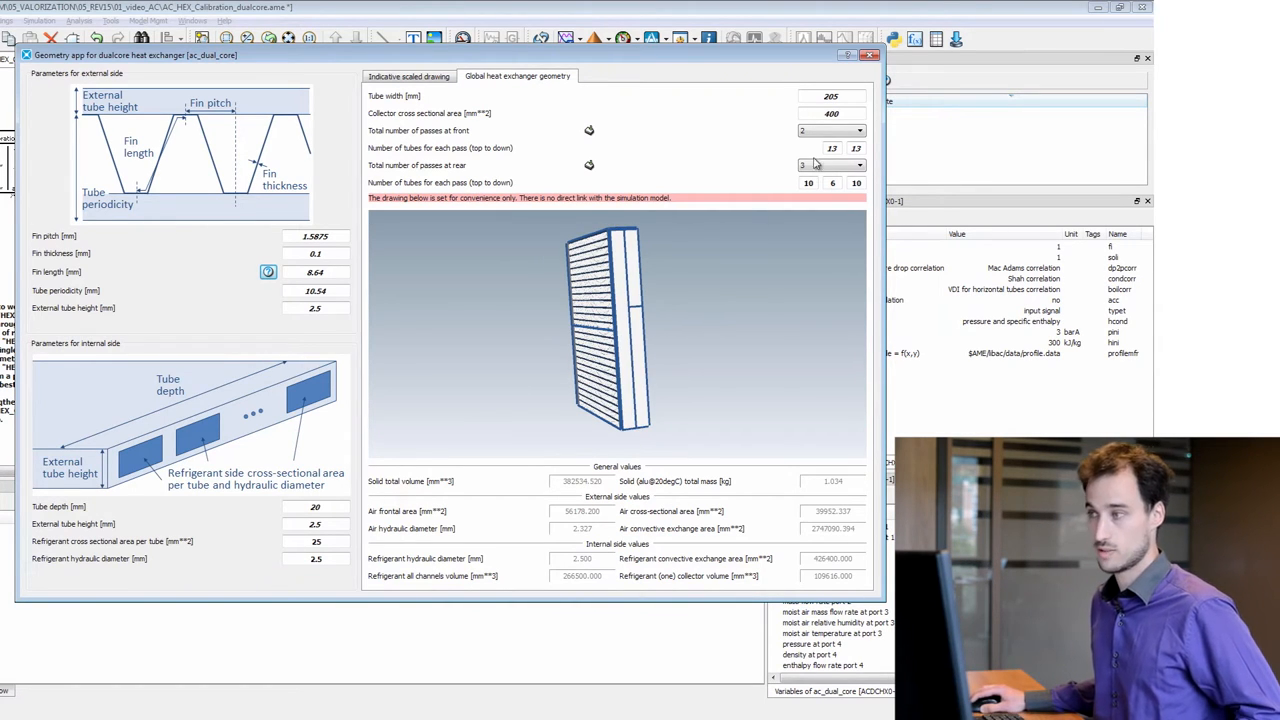
pyautogui.click(856, 164)
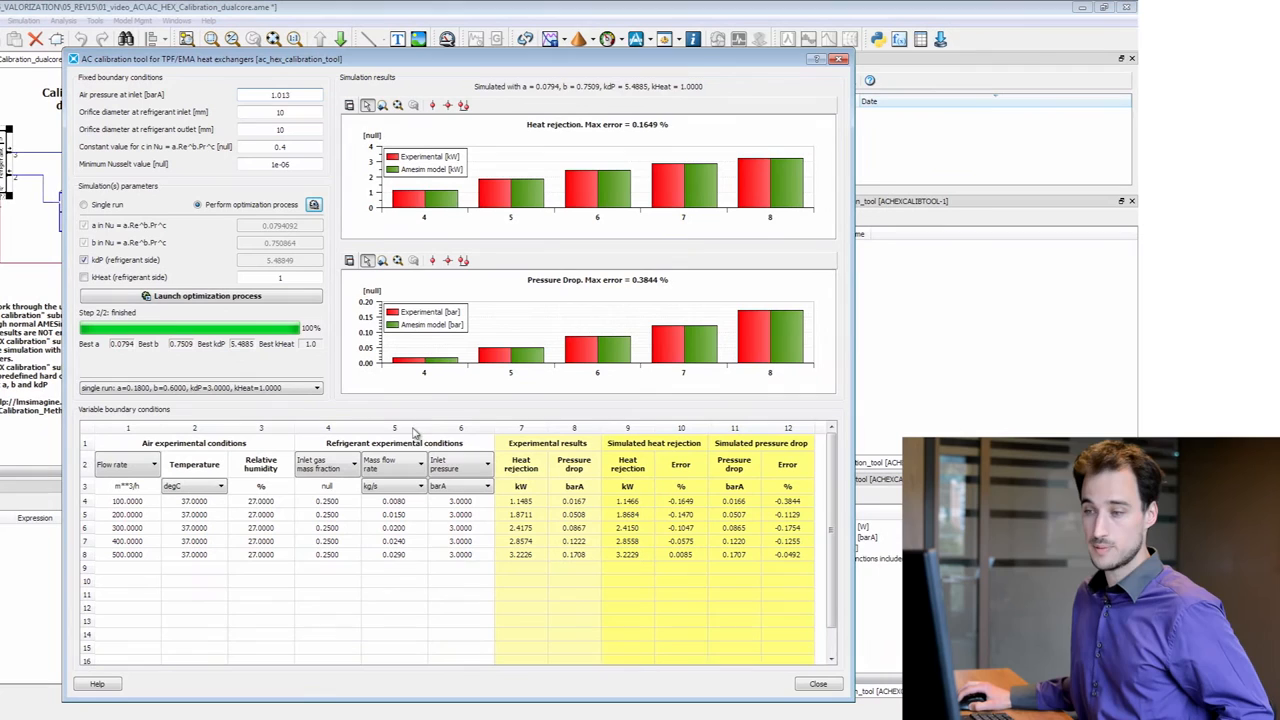
pyautogui.moveTo(484, 582)
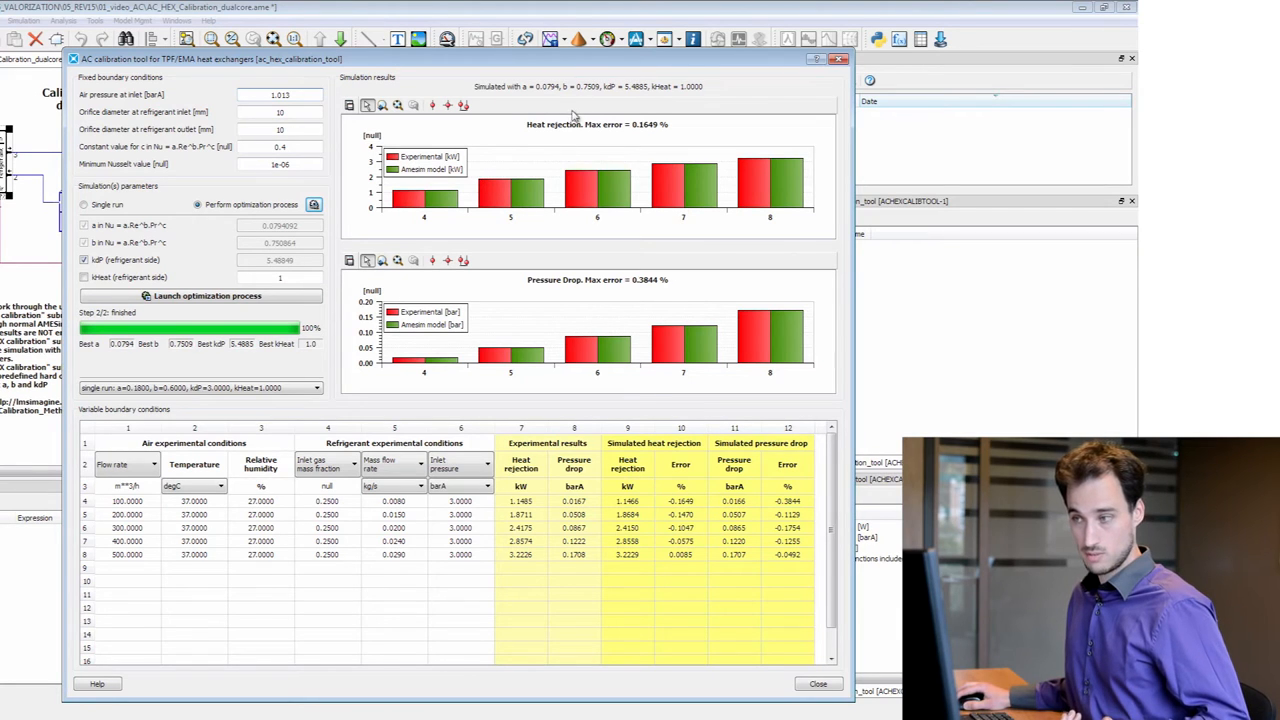
pyautogui.moveTo(572, 292)
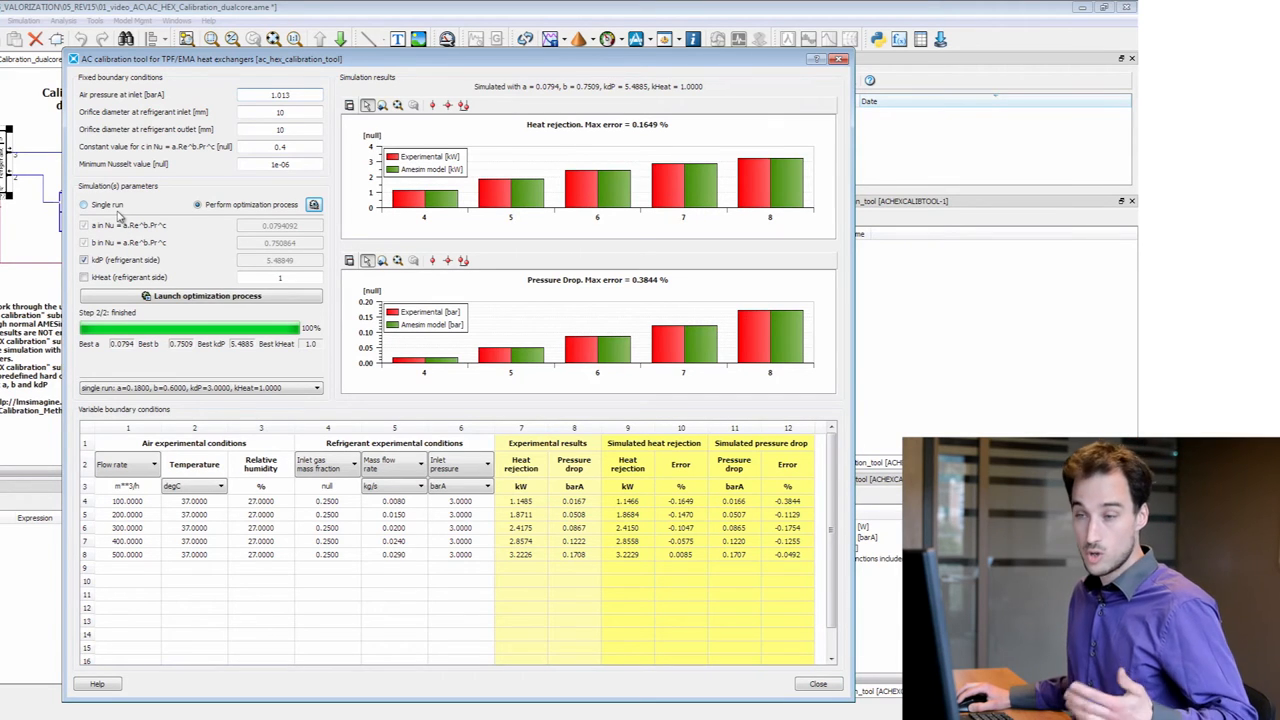
# - Run a single simulation with default coefficients 0.18 and 0.6, then return to optimization mode
pyautogui.click(84, 204)
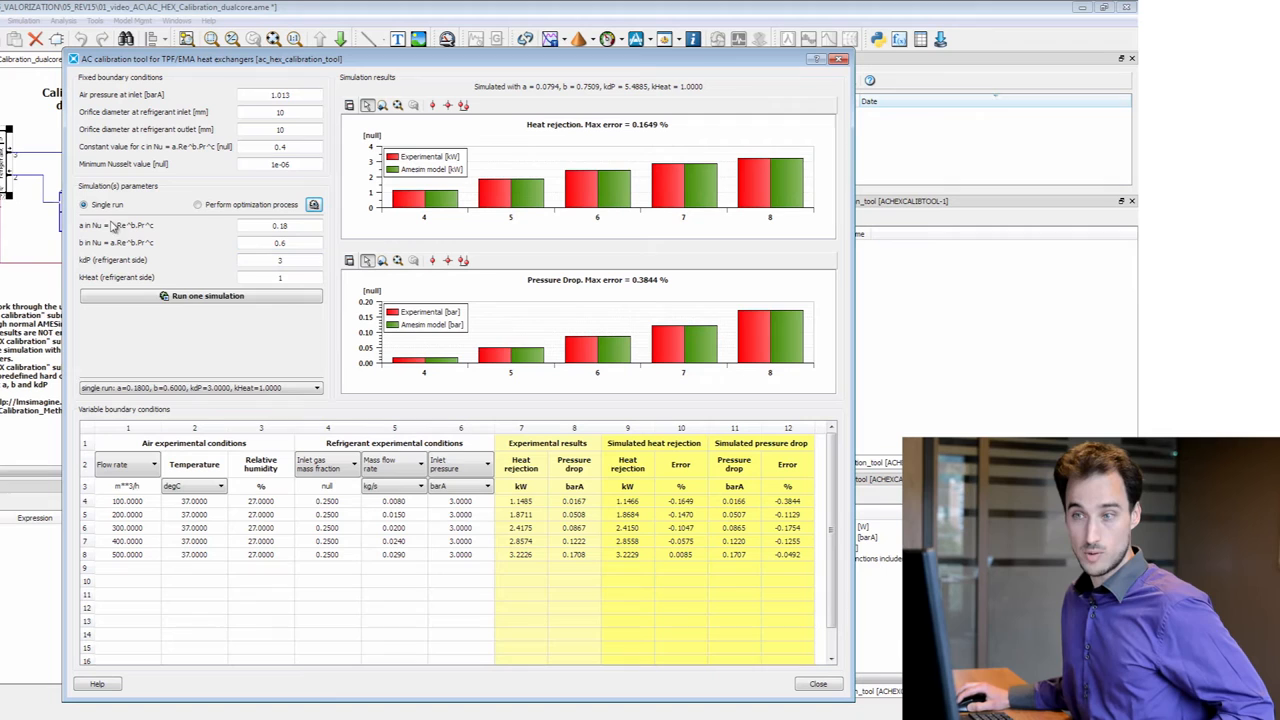
pyautogui.moveTo(192, 300)
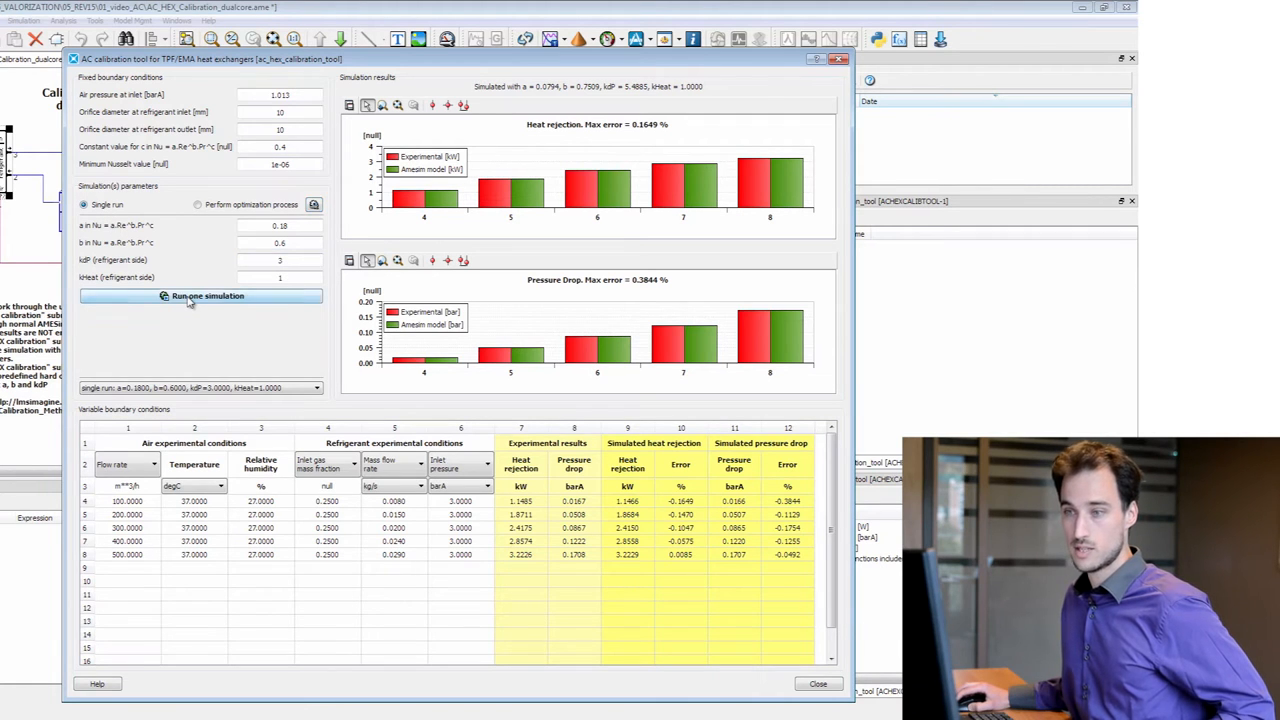
pyautogui.click(200, 296)
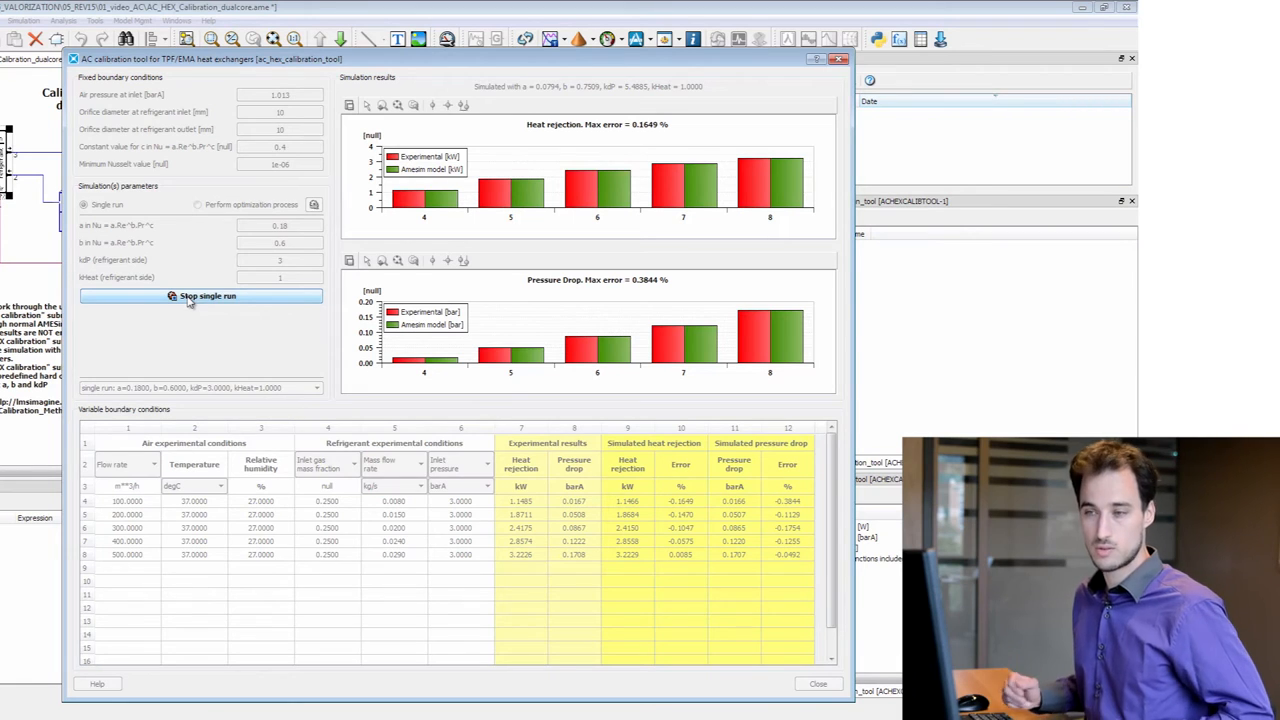
pyautogui.click(200, 296)
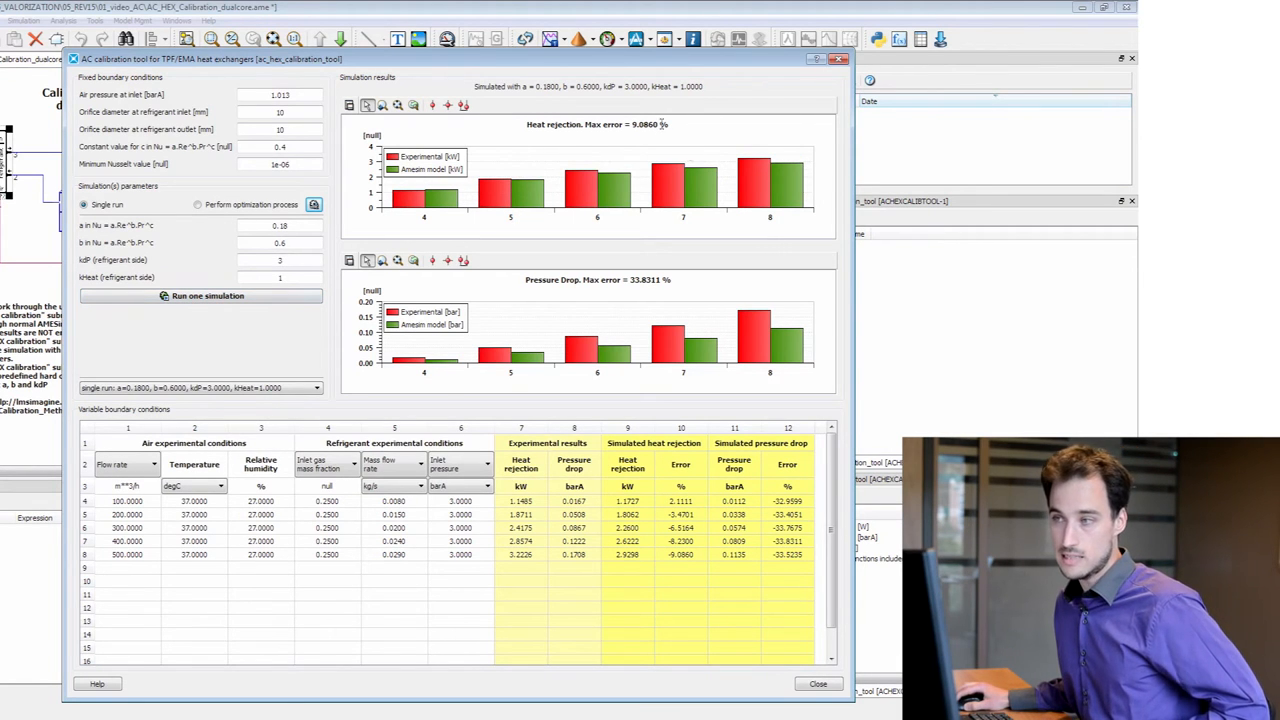
pyautogui.moveTo(640, 214)
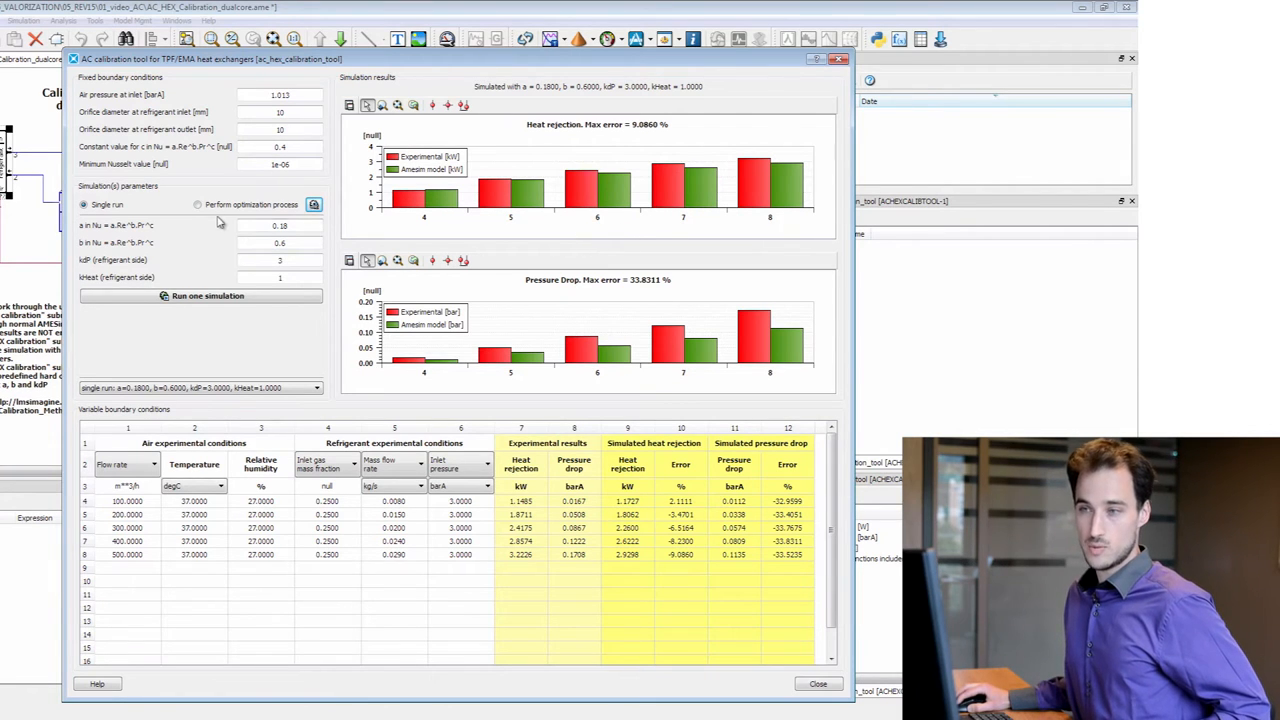
pyautogui.click(198, 204)
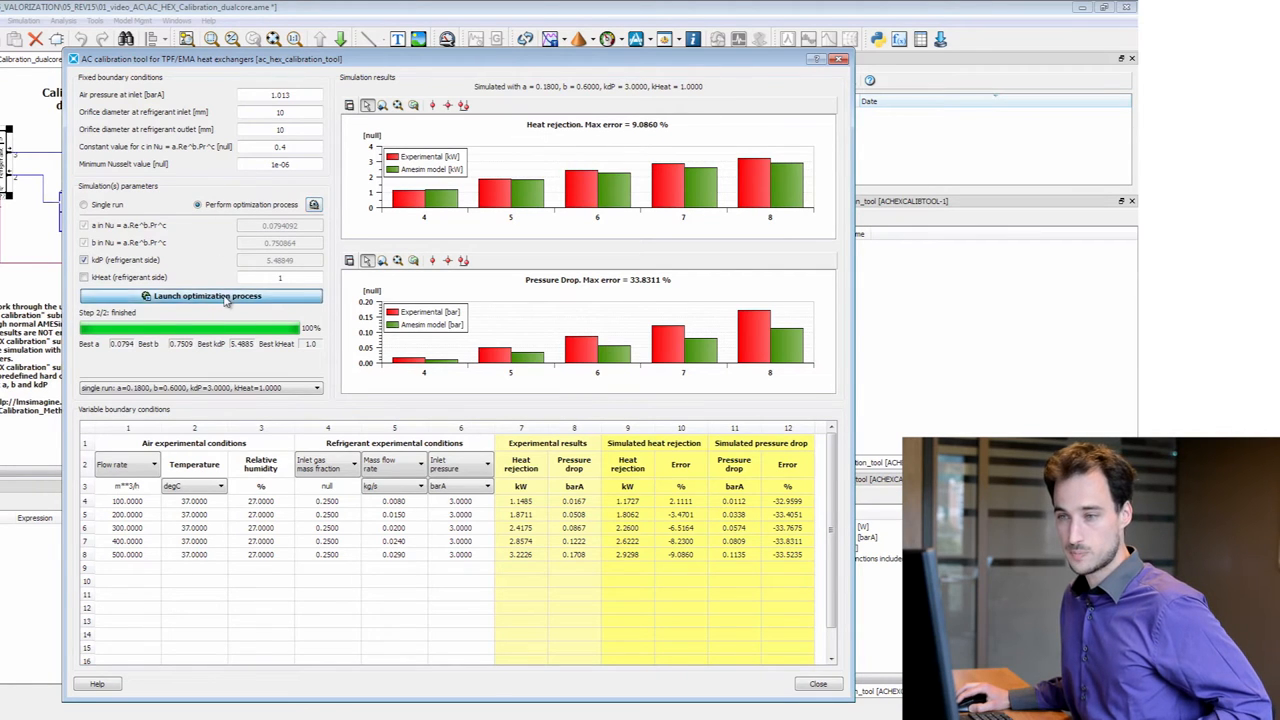
# - Launch the optimization of the correlation coefficients and let it run to completion
pyautogui.click(200, 296)
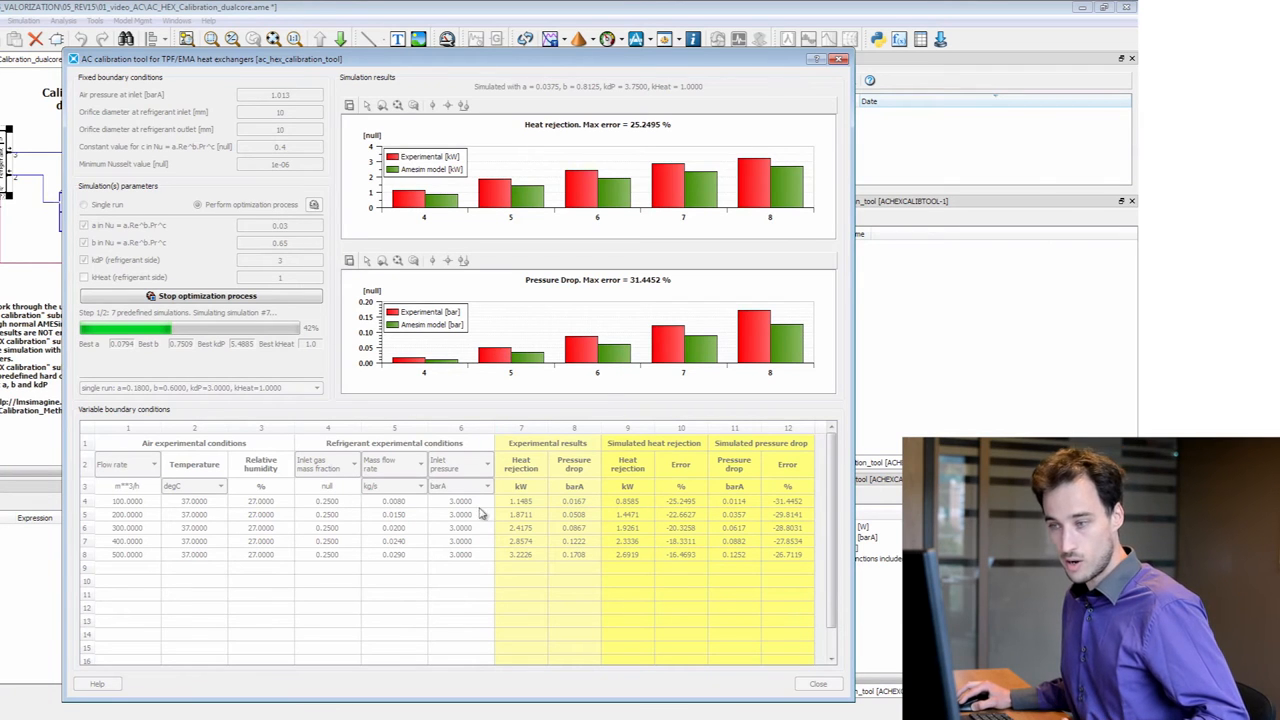
pyautogui.moveTo(448, 532)
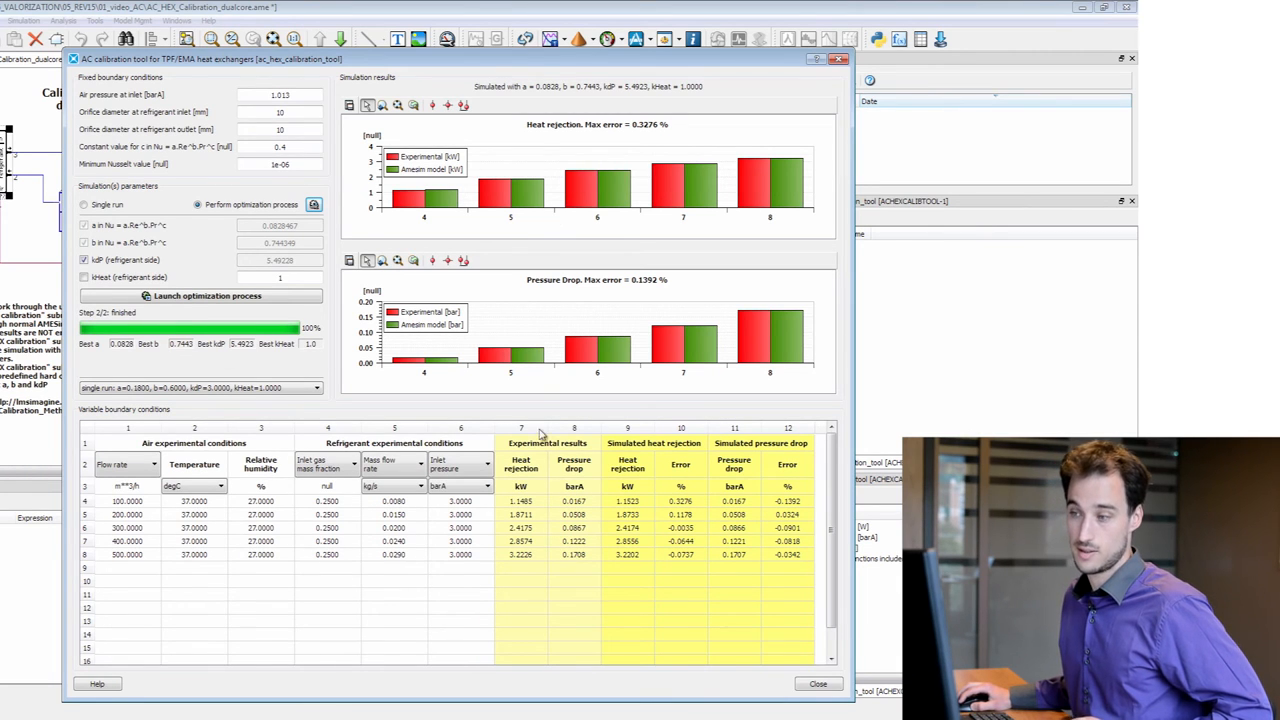
pyautogui.moveTo(660, 264)
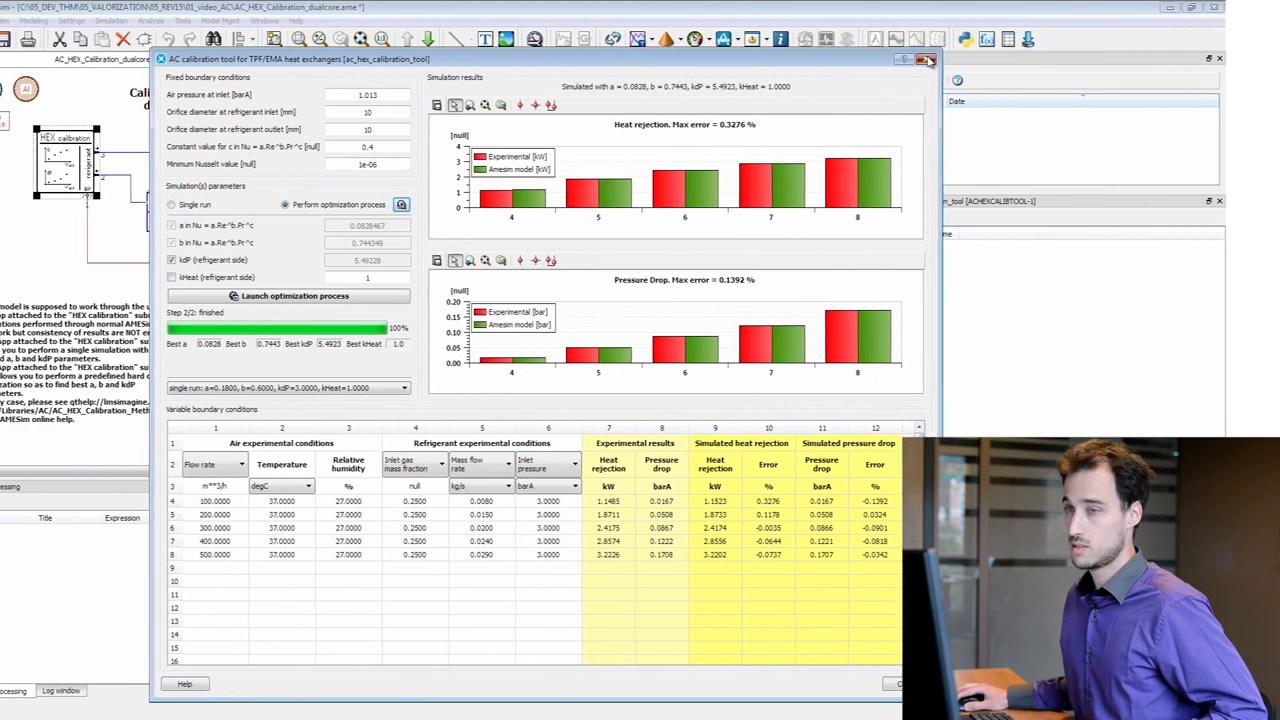
# - Close the calibration tool and replace the AC_loop.ame evaporator with the calibrated one
pyautogui.click(926, 60)
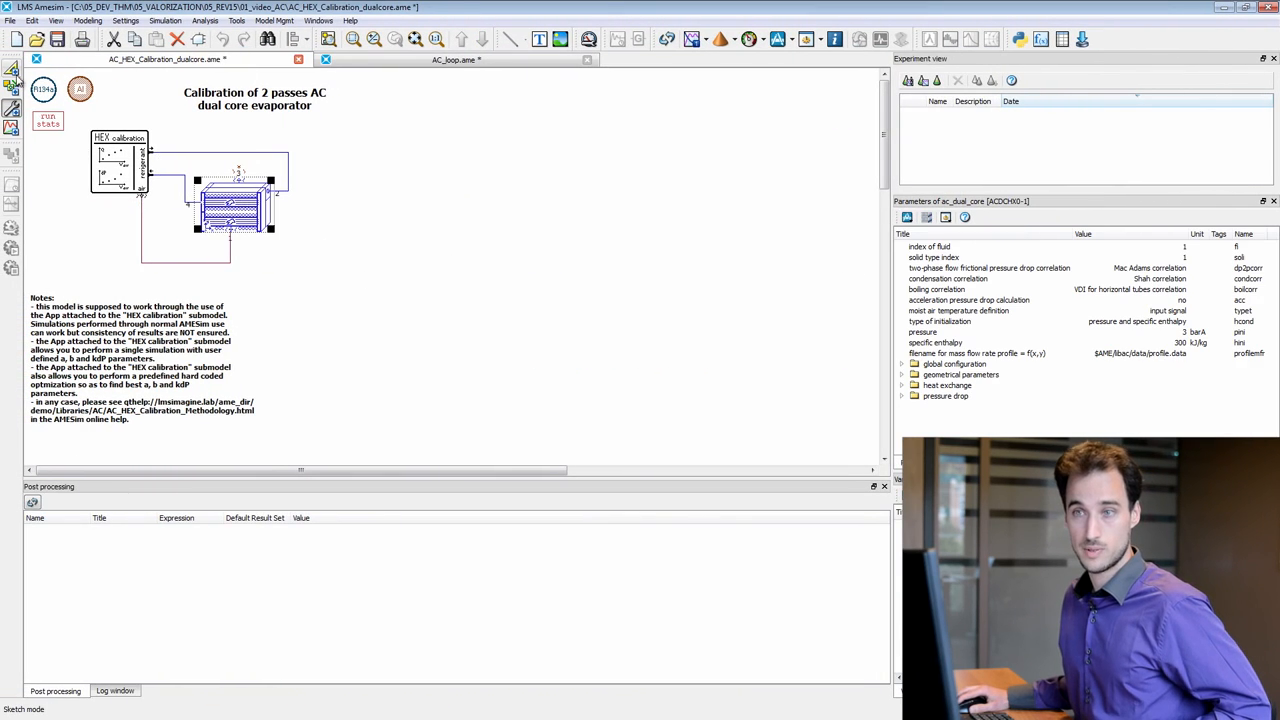
pyautogui.rightClick(230, 204)
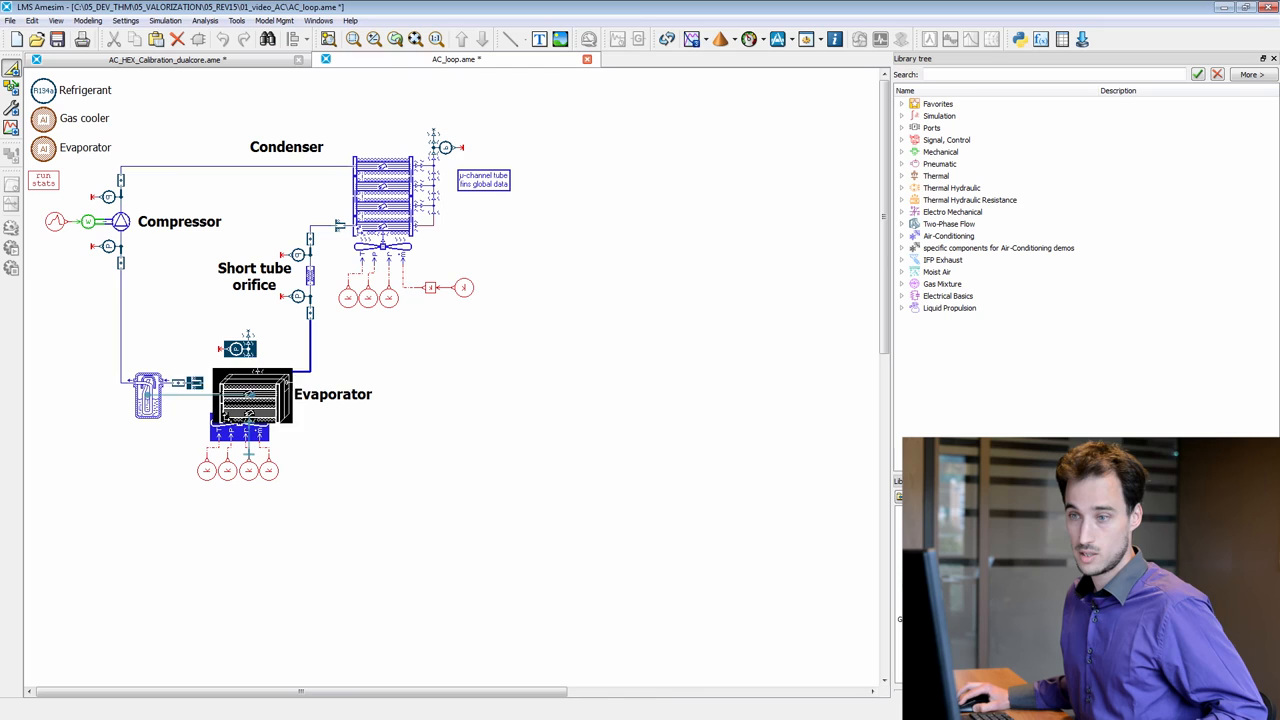
pyautogui.click(252, 390)
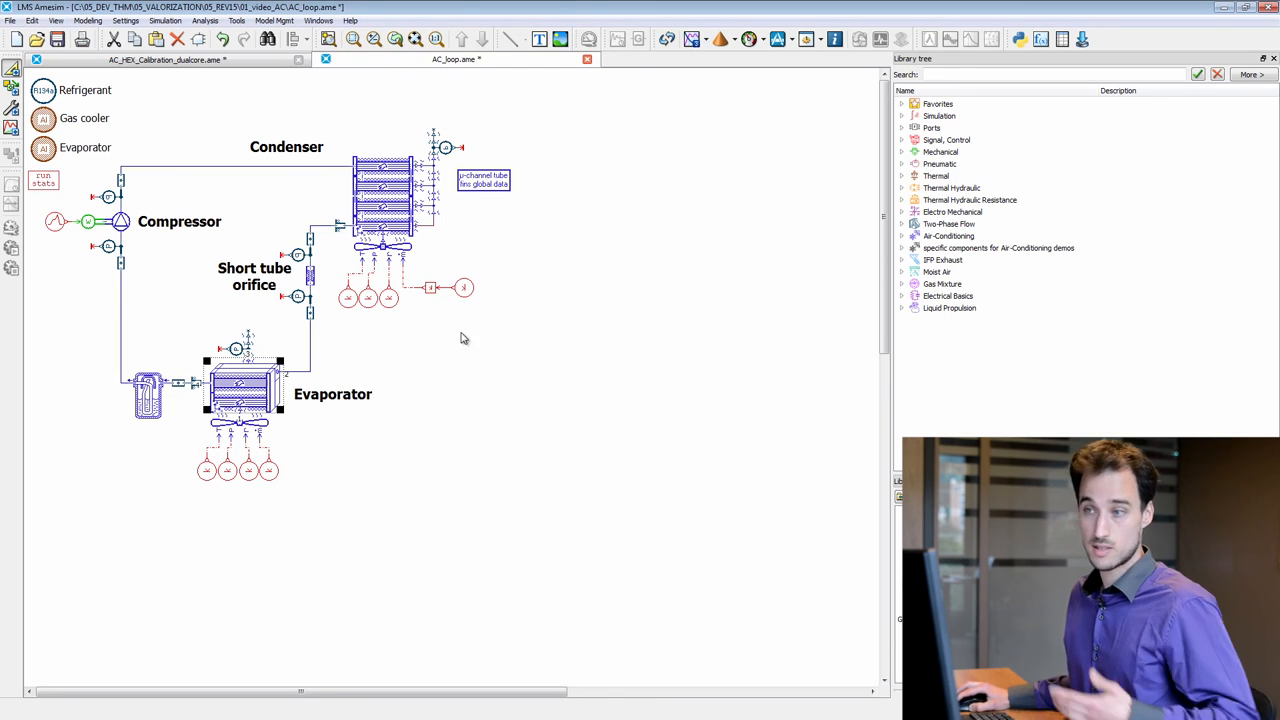
pyautogui.moveTo(460, 320)
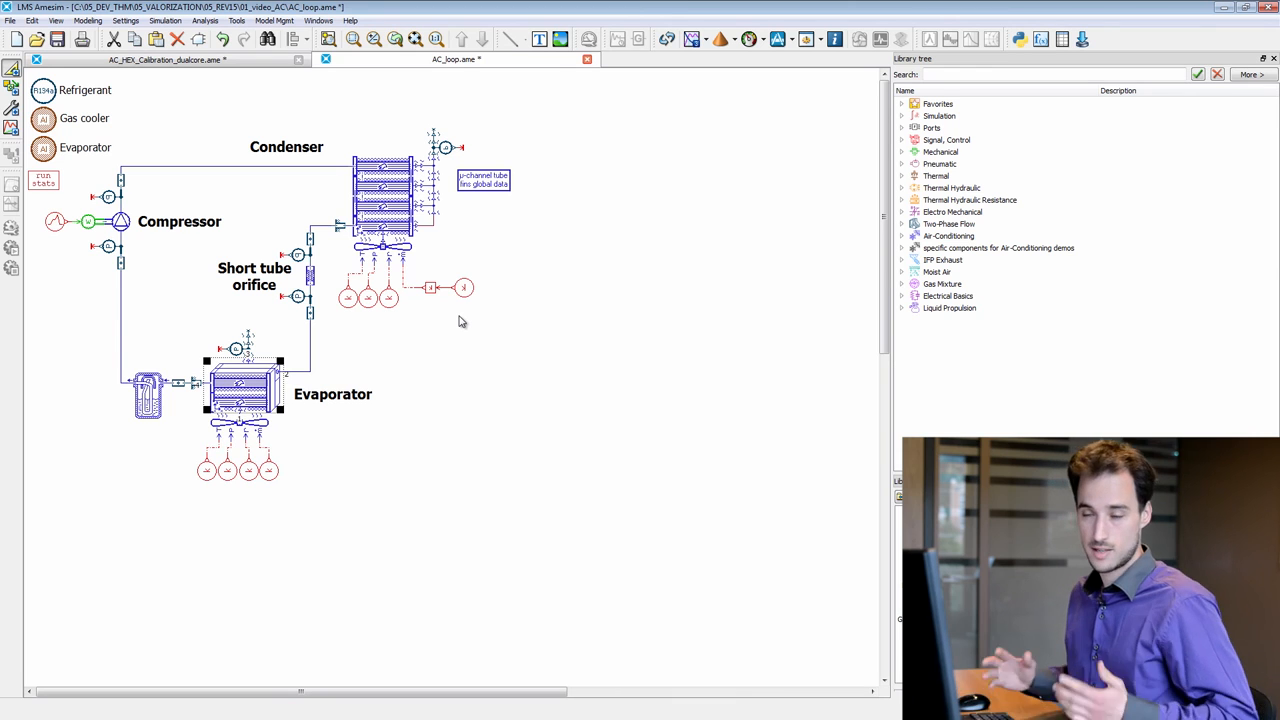